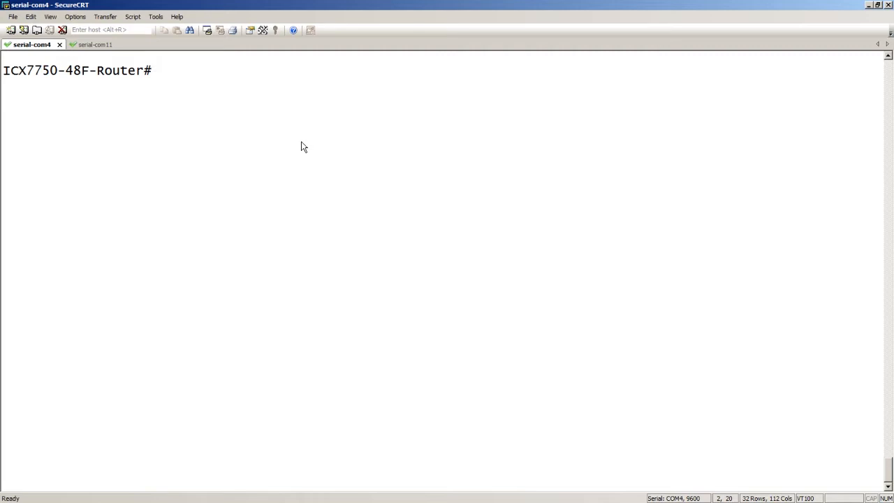
# Step: Enter config mode, run 'spx cb-enable' and confirm the reload with 'y'
pyautogui.write('conf')
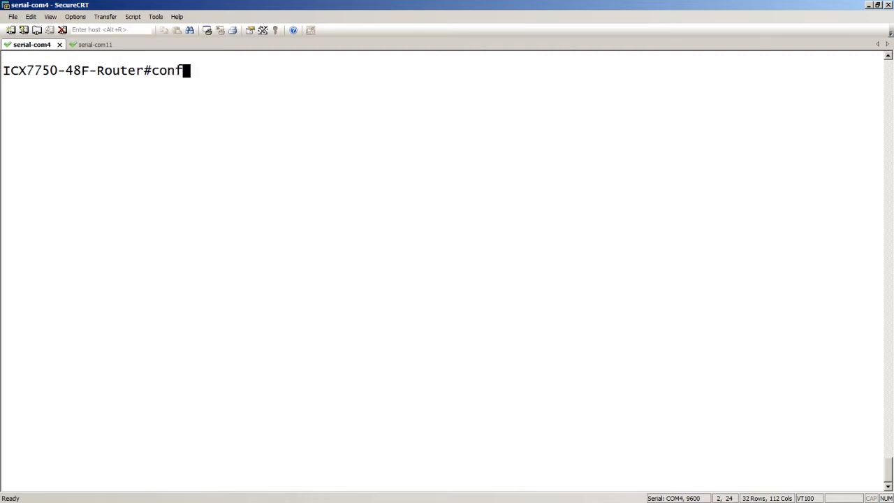
pyautogui.write('ig t')
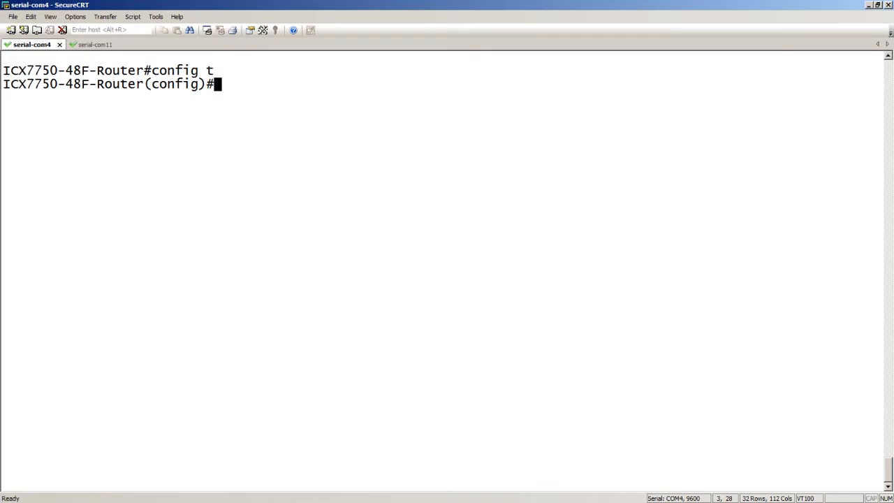
pyautogui.write('s')
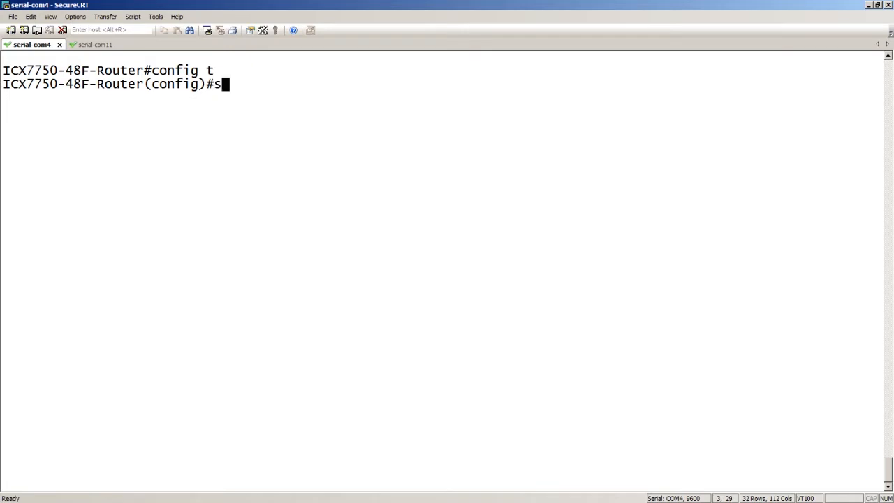
pyautogui.write('px')
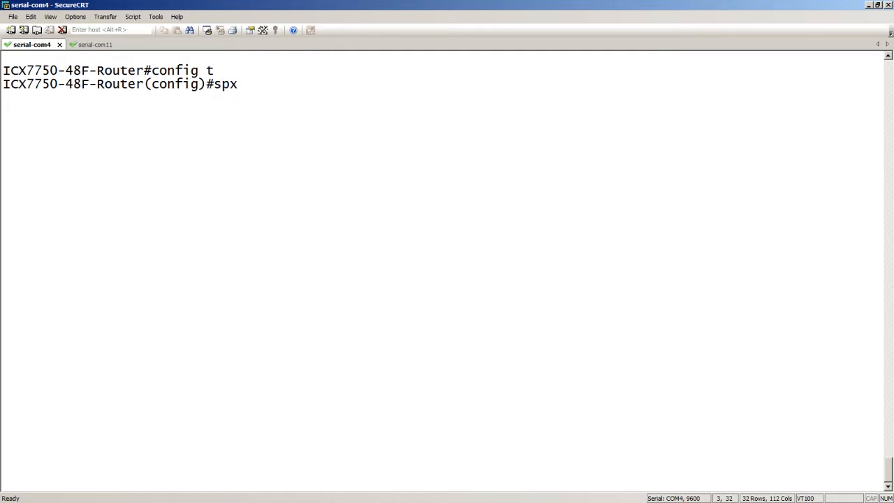
pyautogui.write('cb-ena')
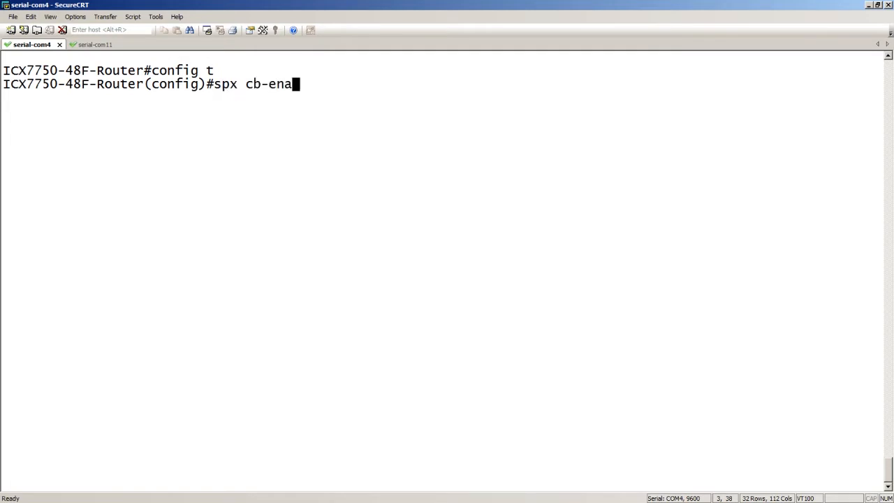
pyautogui.press('Return')
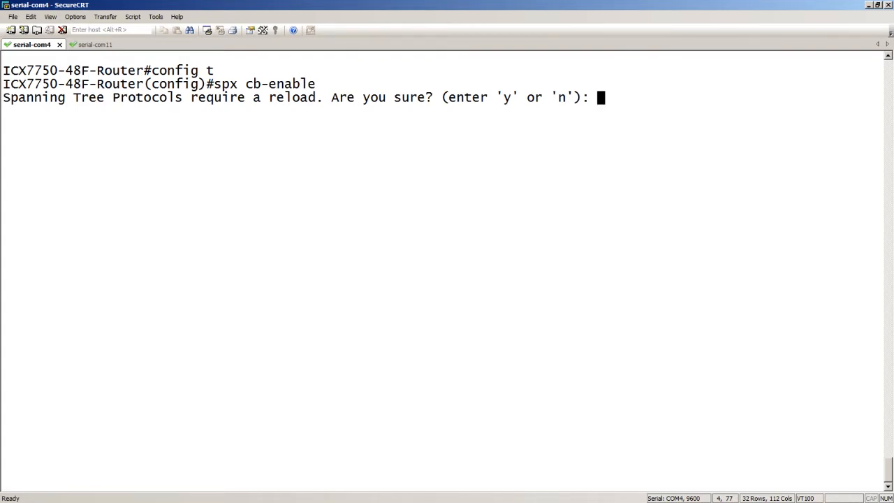
pyautogui.write('y')
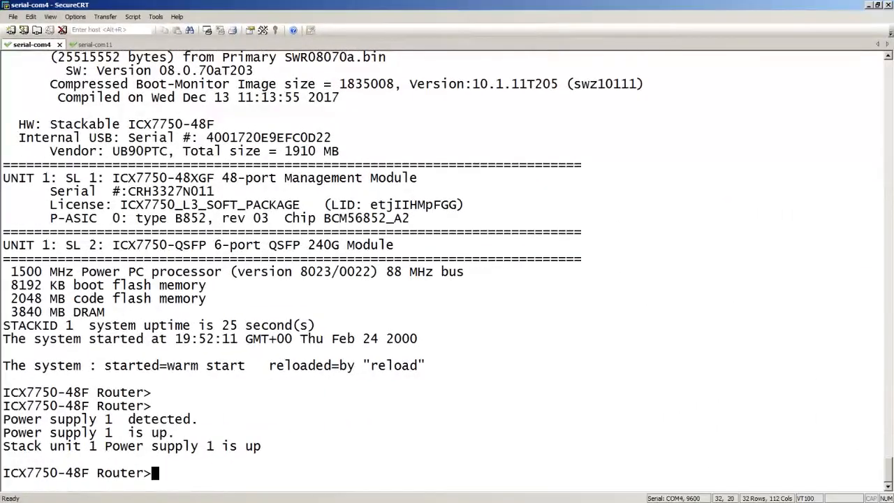
# Step: Re-enter enable and config mode on the reloaded switch and run 'lldp run'
pyautogui.write('enable')
pyautogui.write('config t')
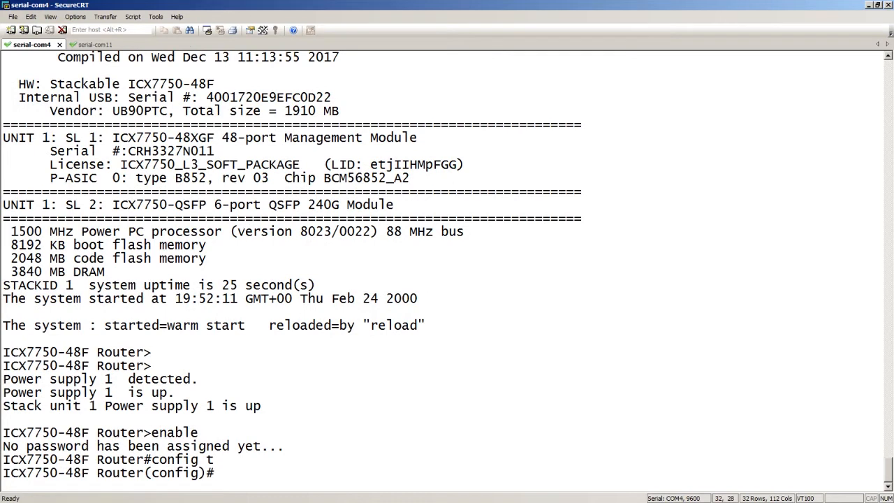
pyautogui.write('lldp')
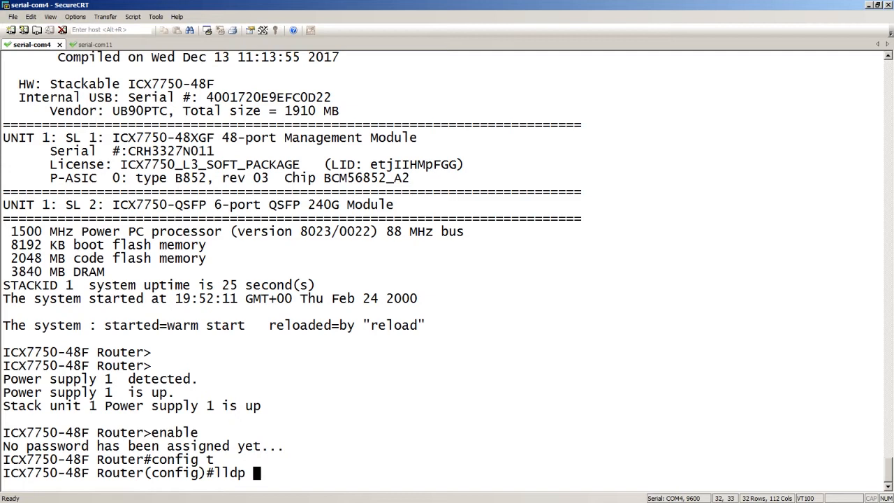
pyautogui.write('run')
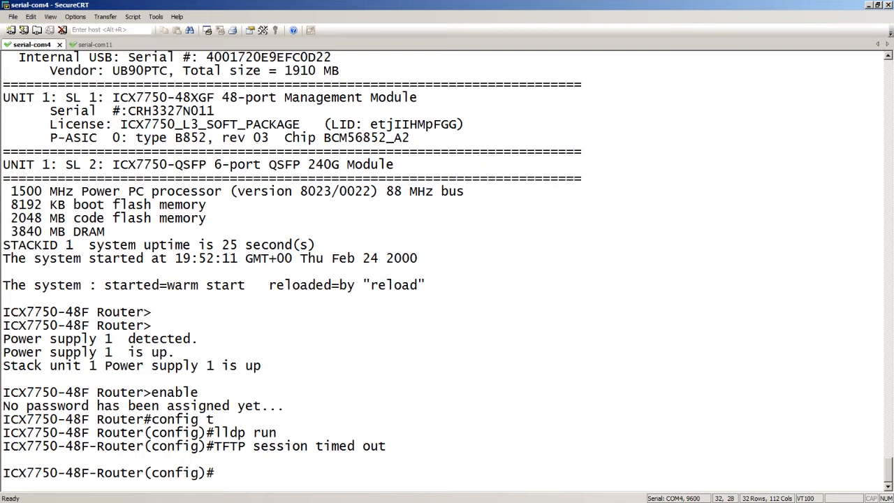
# Step: Enter 'spx cb-configure' and set zero-touch-ports 1/1/1 to 1/1/3
pyautogui.write('spx')
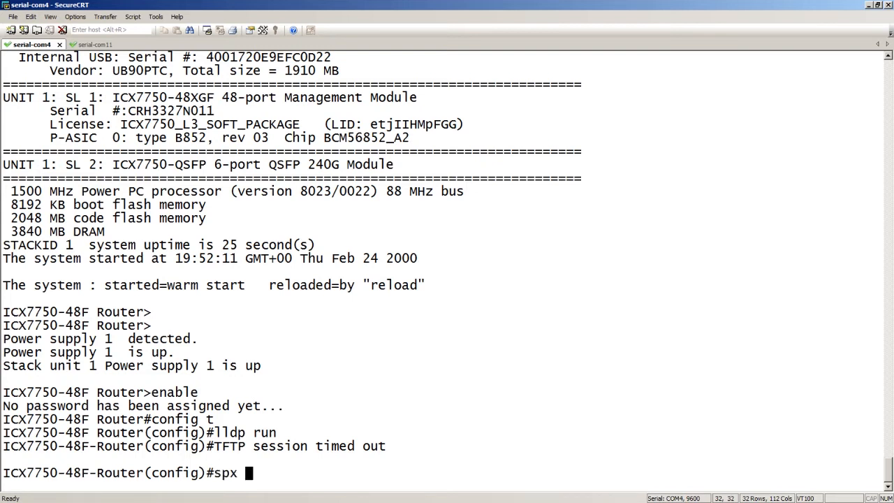
pyautogui.write('cb-config')
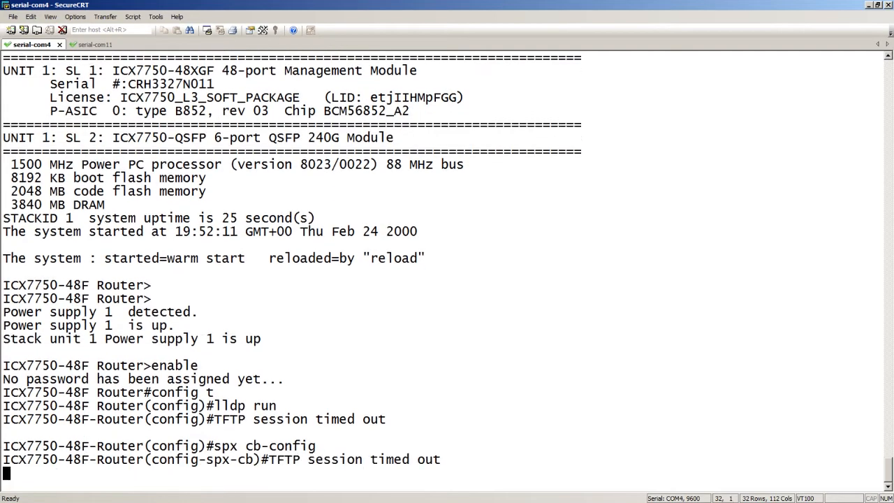
pyautogui.write('z')
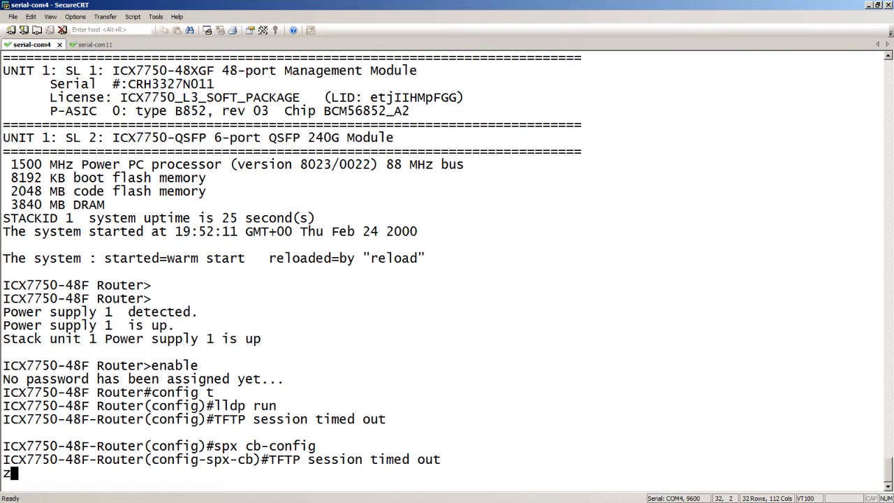
pyautogui.write('ero')
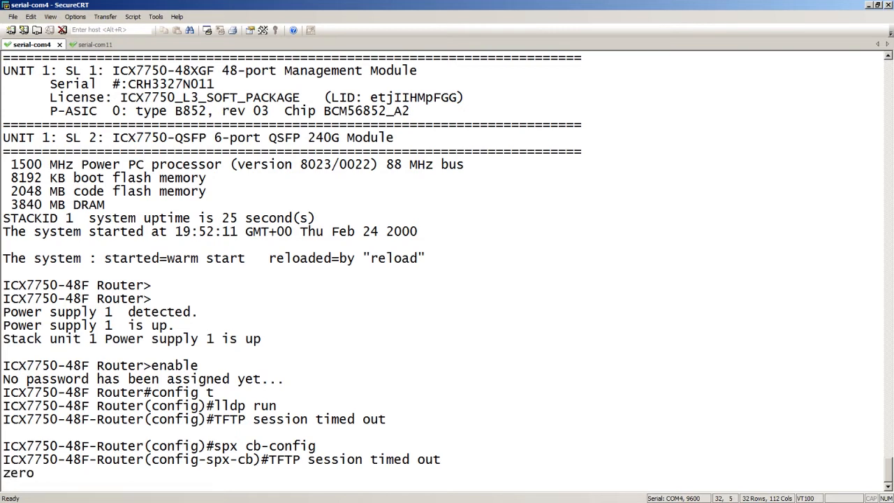
pyautogui.write('-touch')
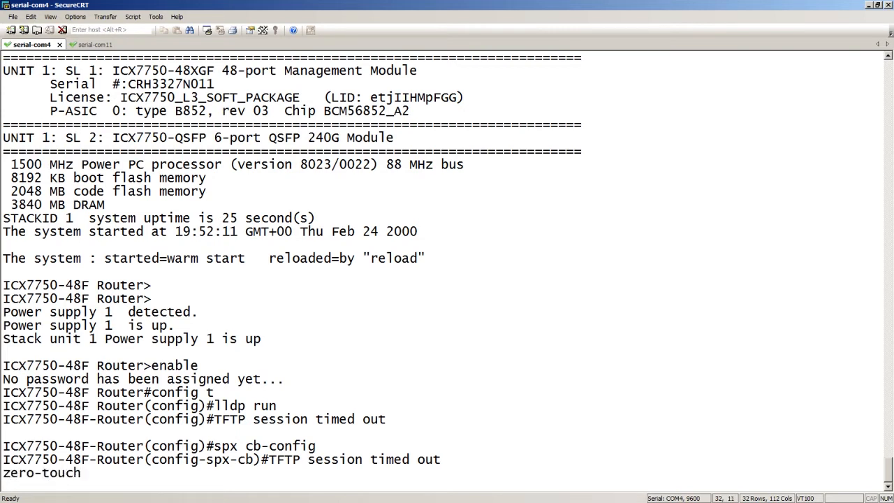
pyautogui.write('-port')
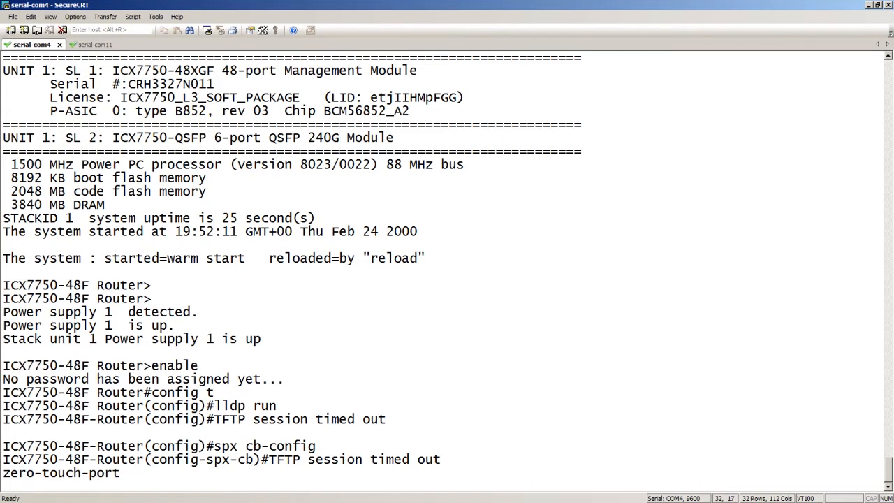
pyautogui.write('1/1/1 to 1/1/3')
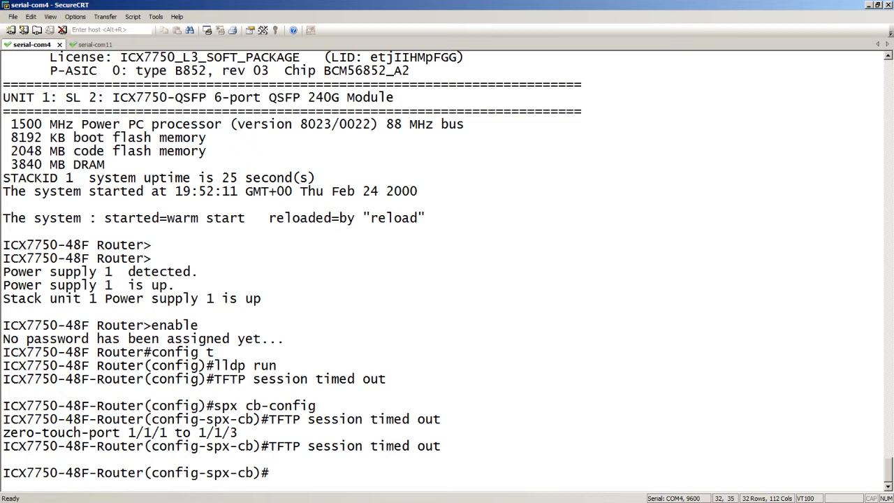
# Step: Add zero-touch-ports 1/2/1, run zero-touch-enable and start 'sh run' to confirm
pyautogui.write('z')
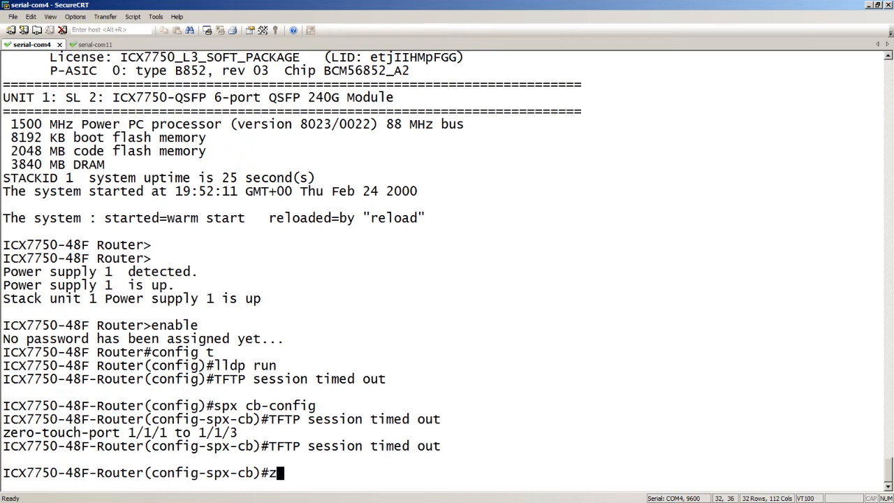
pyautogui.write('ero-touch-TFTP session timed out')
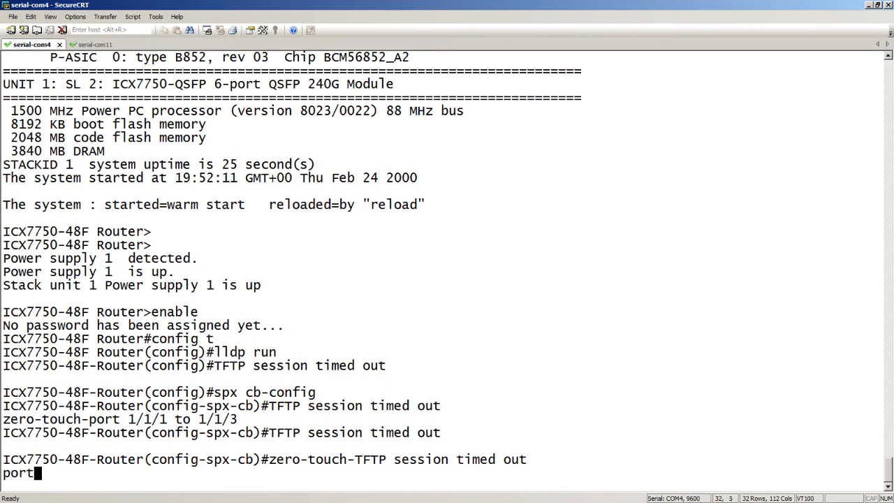
pyautogui.write('1/2/1')
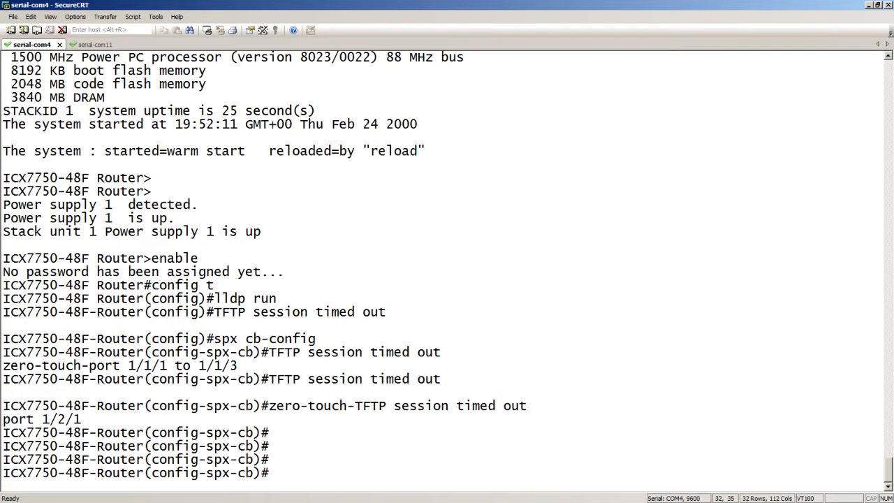
pyautogui.write('zero-0')
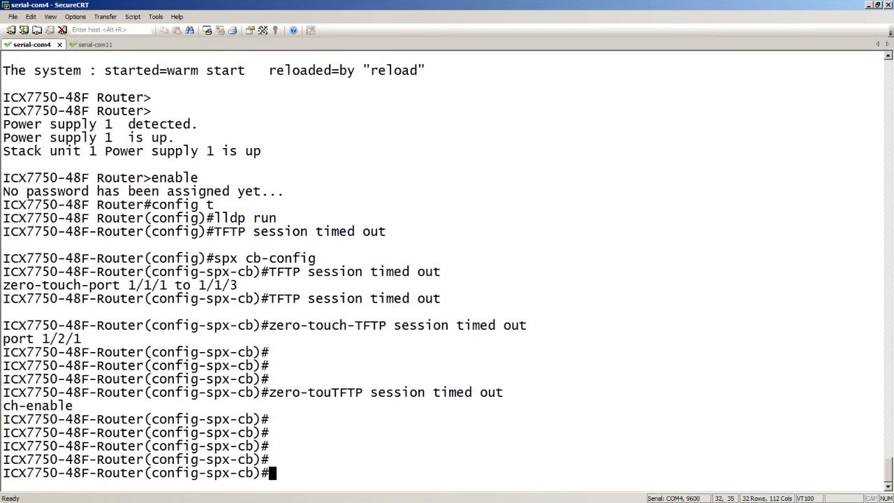
pyautogui.write('sh runb')
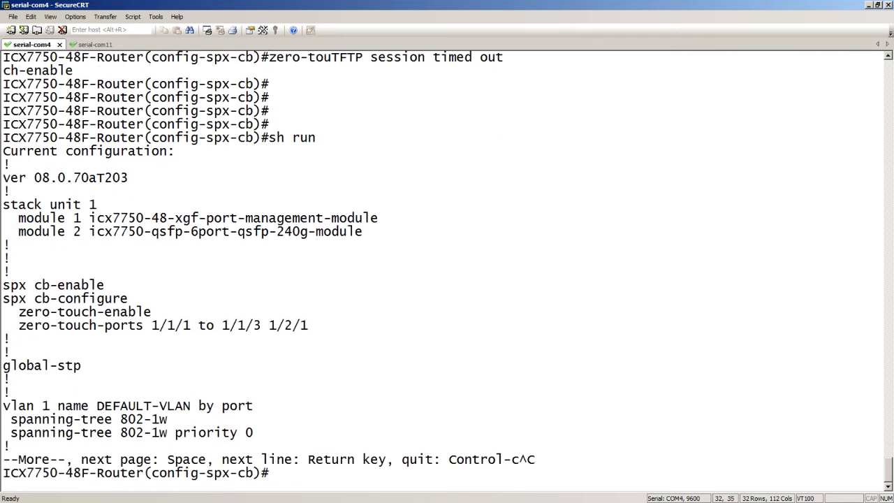
pyautogui.moveTo(59, 299)
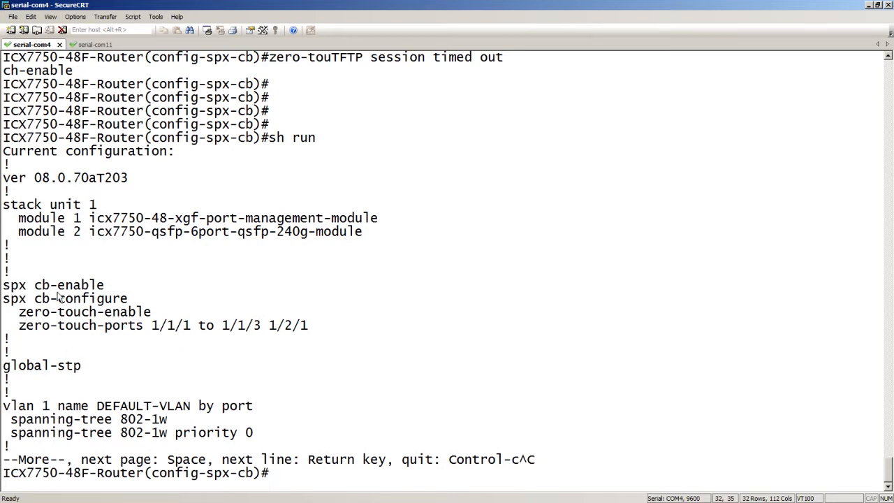
pyautogui.moveTo(104, 302)
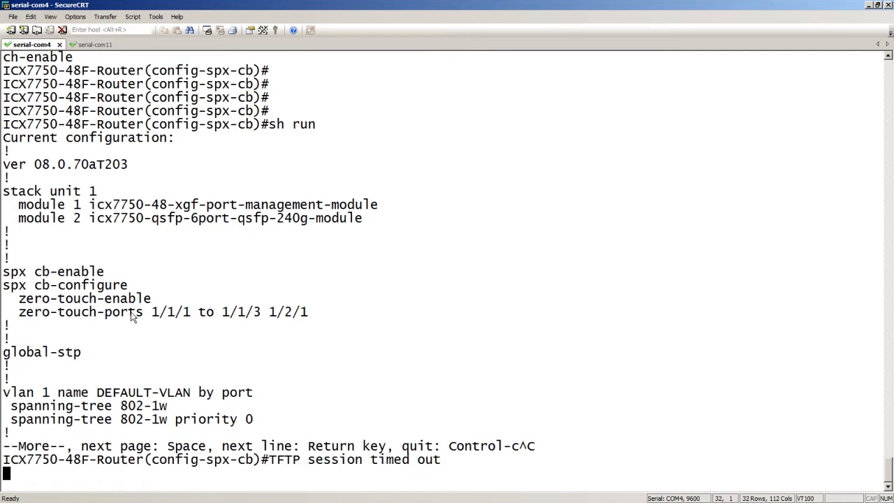
# Step: Return to a fresh prompt after reviewing the running configuration
pyautogui.press('Return')
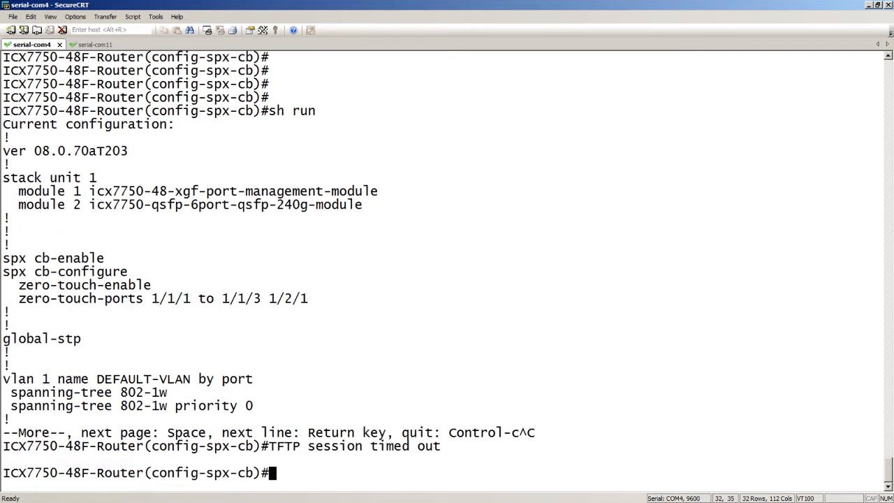
pyautogui.press('Return')
pyautogui.write('exit')
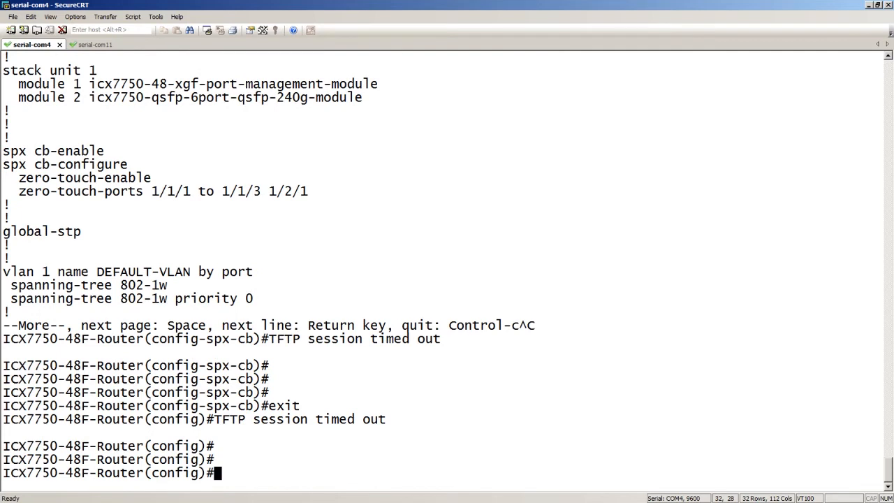
# Step: Run 'show spx zero status' twice to see ZTP start with no PEs discovered yet
pyautogui.write('show')
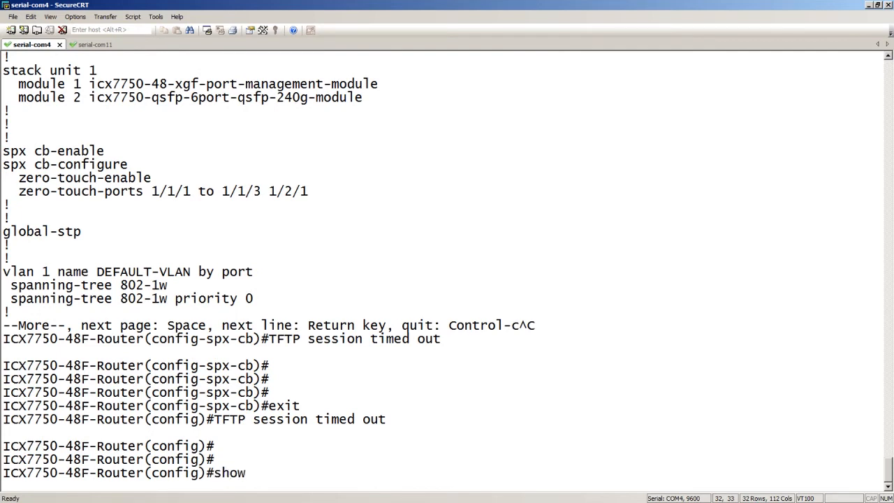
pyautogui.write('sp')
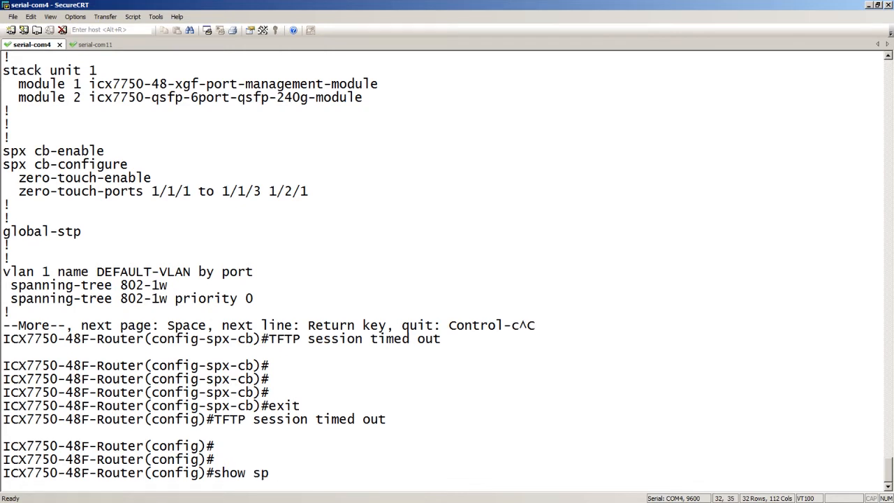
pyautogui.write('x zero')
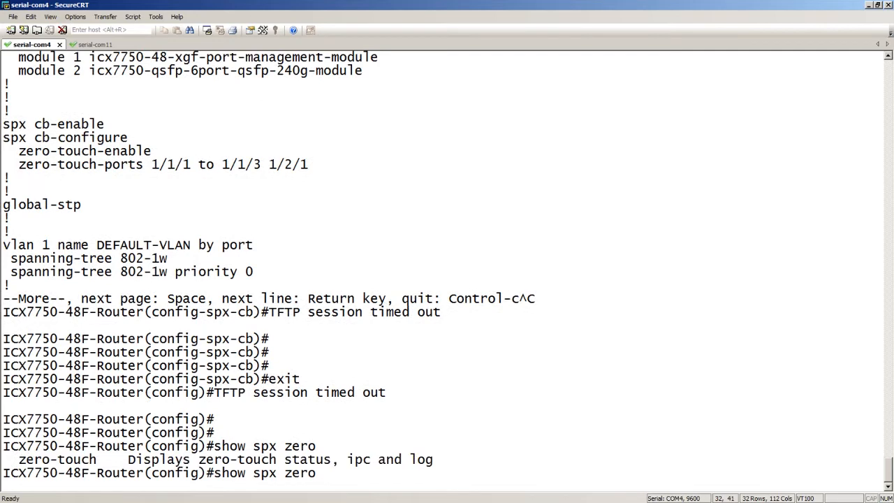
pyautogui.write('status')
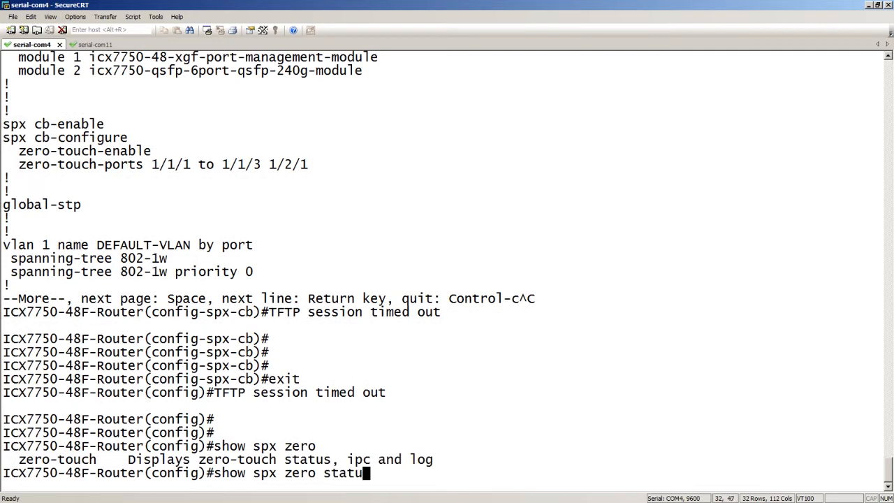
pyautogui.press('Return')
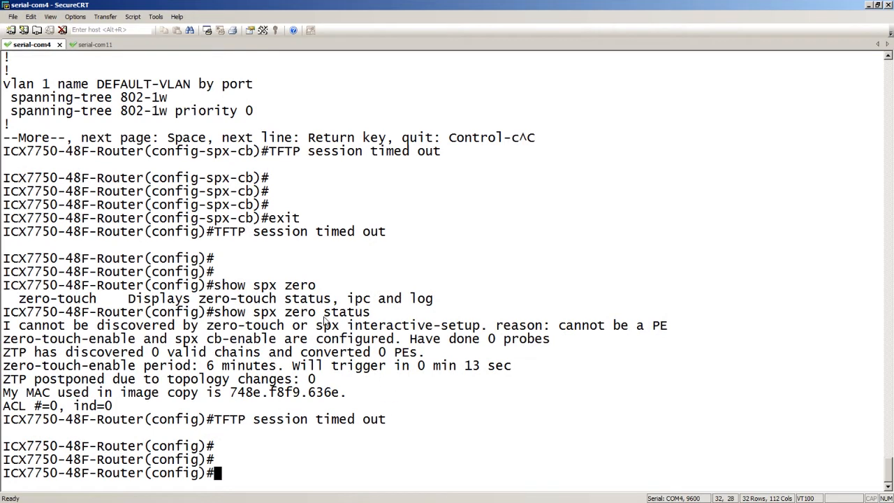
pyautogui.moveTo(467, 316)
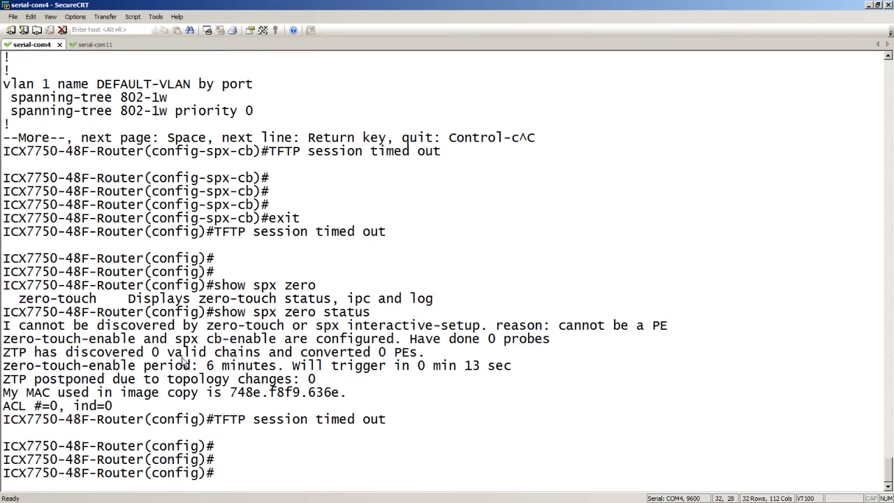
pyautogui.moveTo(83, 392)
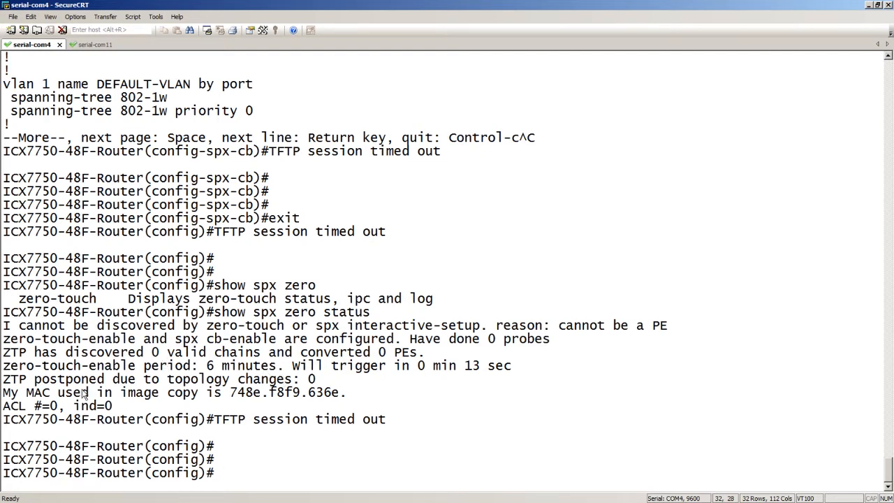
pyautogui.moveTo(438, 371)
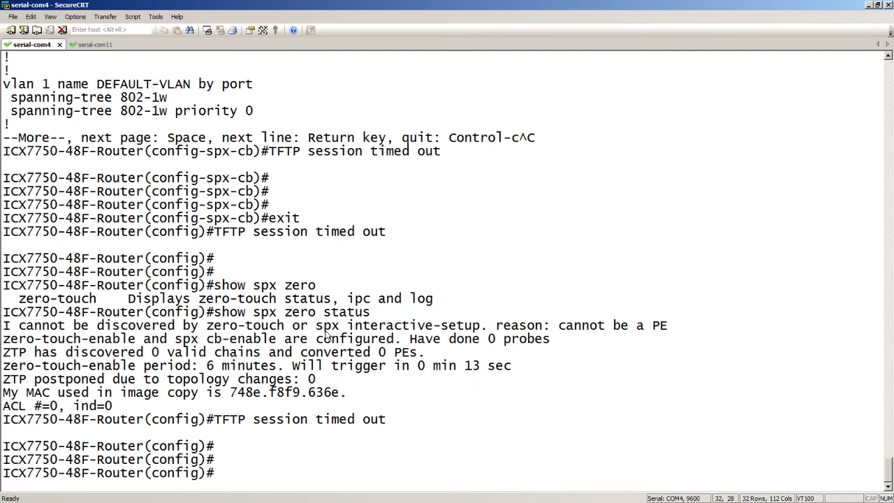
pyautogui.write('show spx zero statusTFTP session timed out')
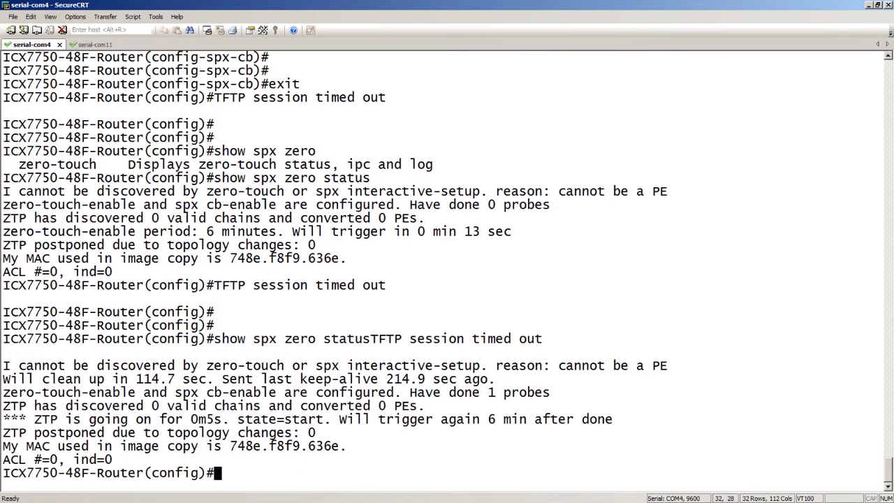
pyautogui.moveTo(421, 400)
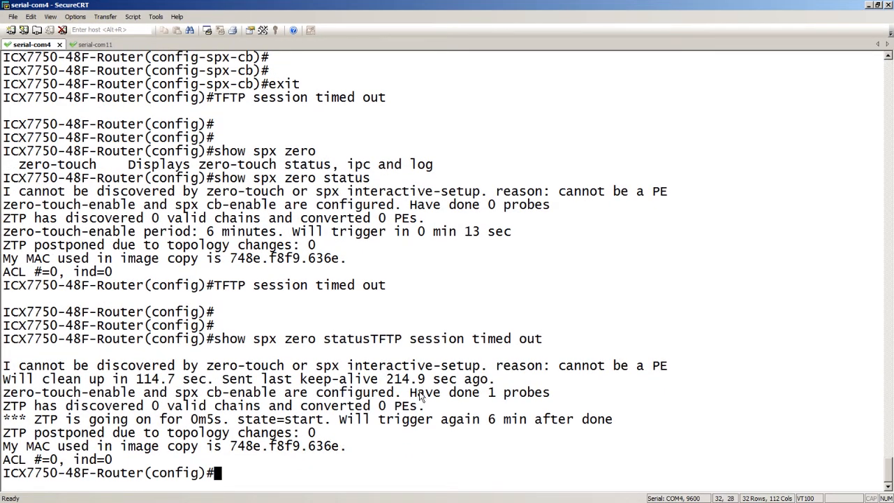
pyautogui.moveTo(511, 223)
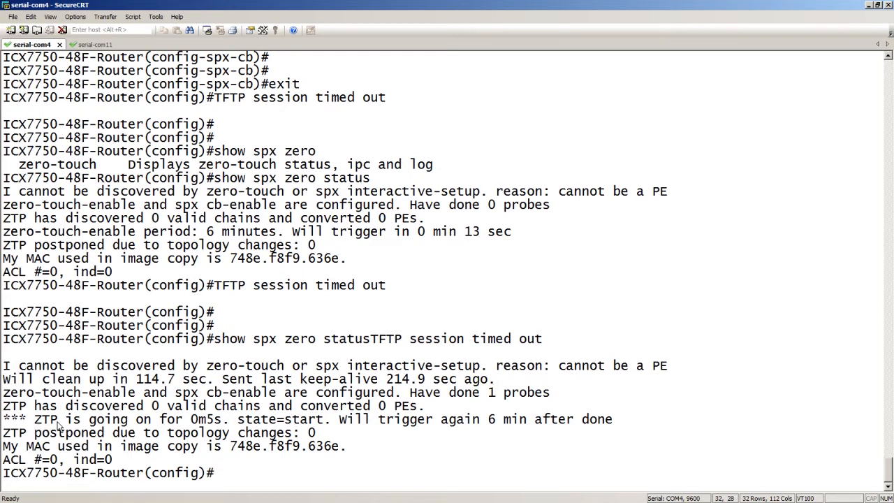
pyautogui.moveTo(210, 421)
pyautogui.write('show spx zero status')
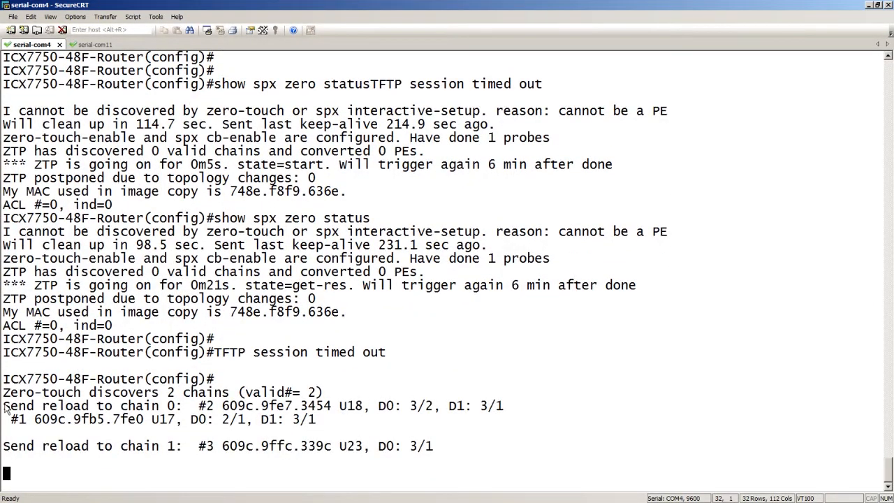
pyautogui.moveTo(170, 407)
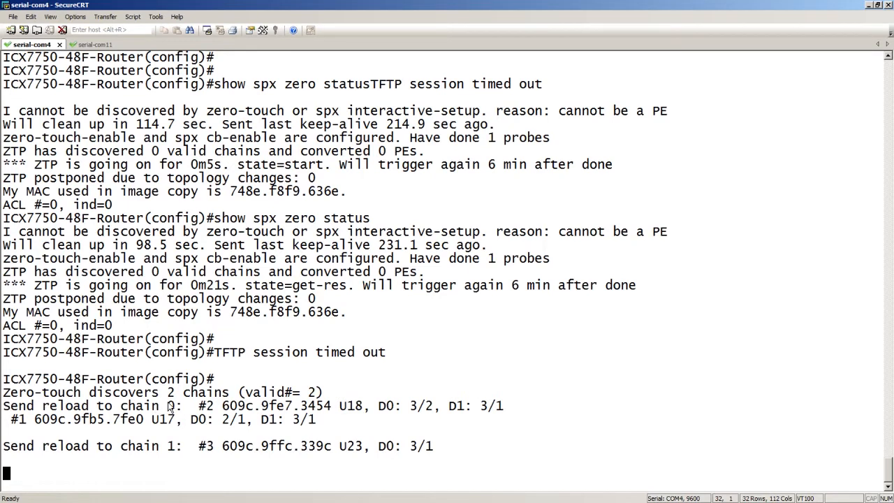
pyautogui.moveTo(216, 409)
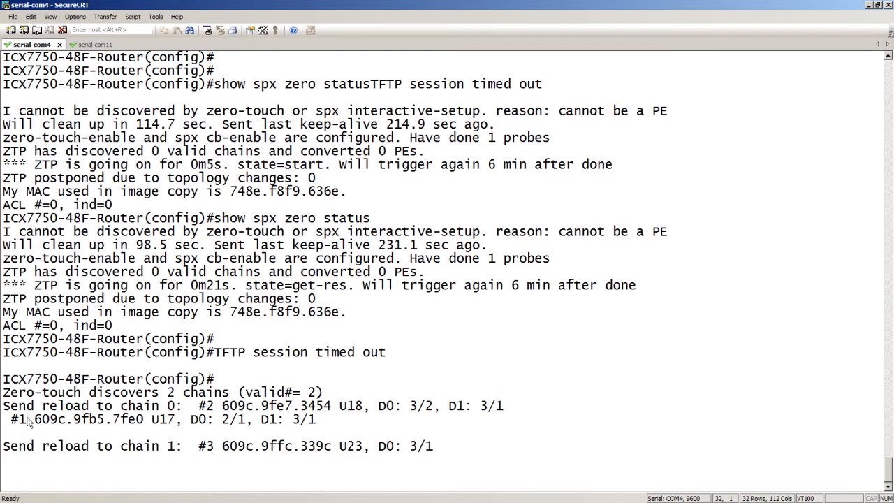
pyautogui.moveTo(187, 444)
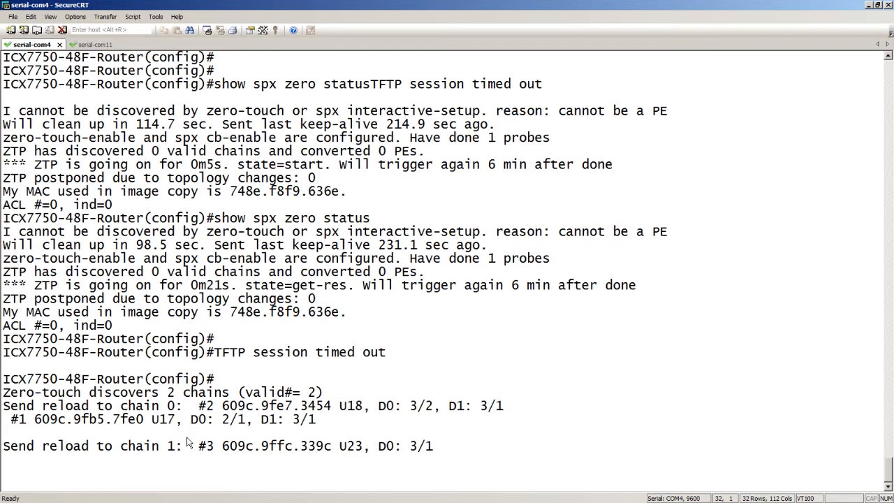
pyautogui.moveTo(229, 447)
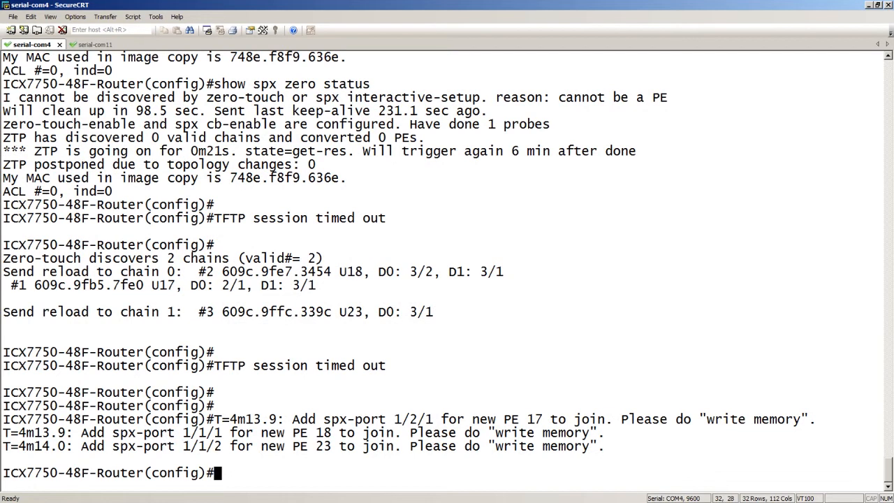
# Step: Save the configuration with 'wr mem' once PEs 17, 18 and 23 are added
pyautogui.write('wr mem')
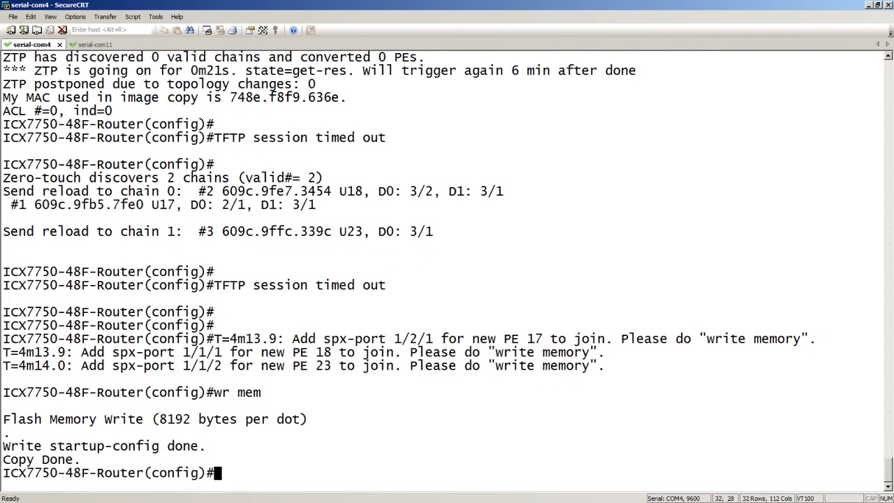
# Step: Run 'sh run' to list spx units 17, 18 and 23 with their modules and spx-ports
pyautogui.write('sh run')
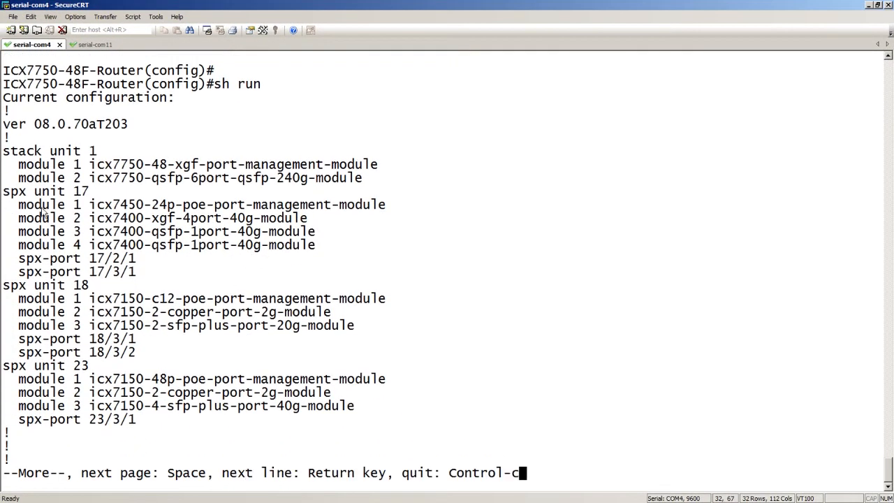
pyautogui.moveTo(95, 201)
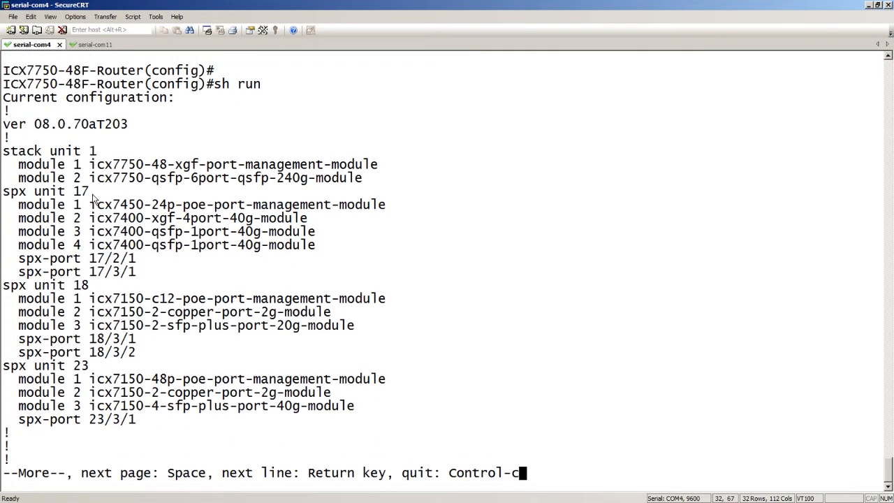
pyautogui.moveTo(67, 394)
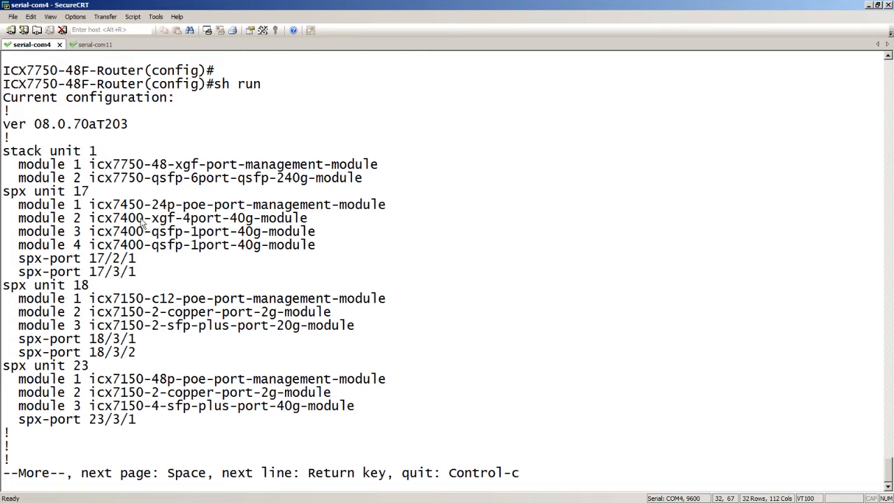
pyautogui.moveTo(175, 218)
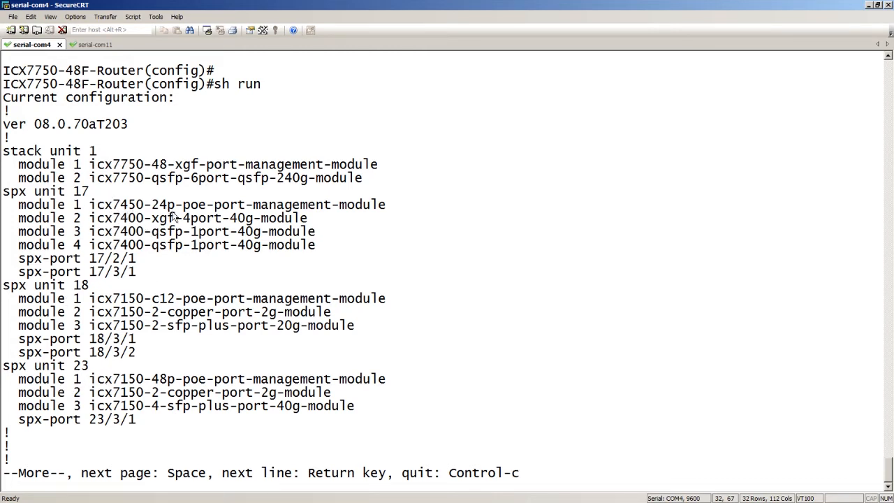
pyautogui.moveTo(109, 308)
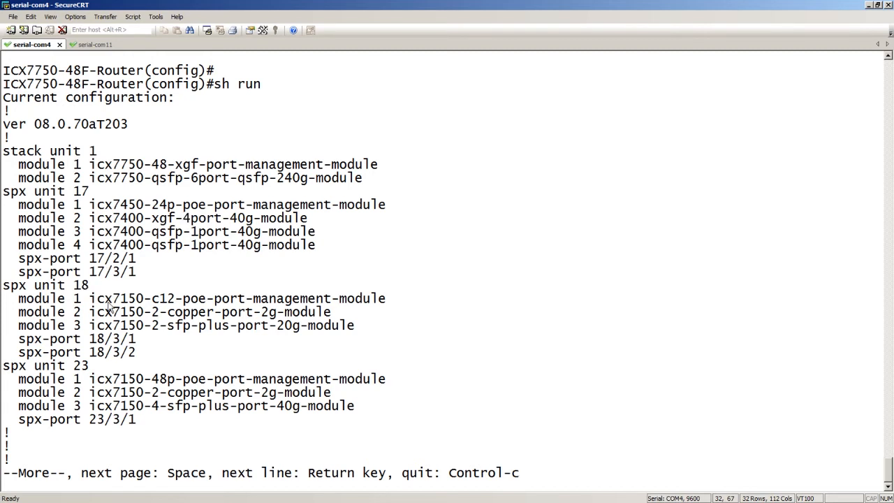
pyautogui.moveTo(187, 313)
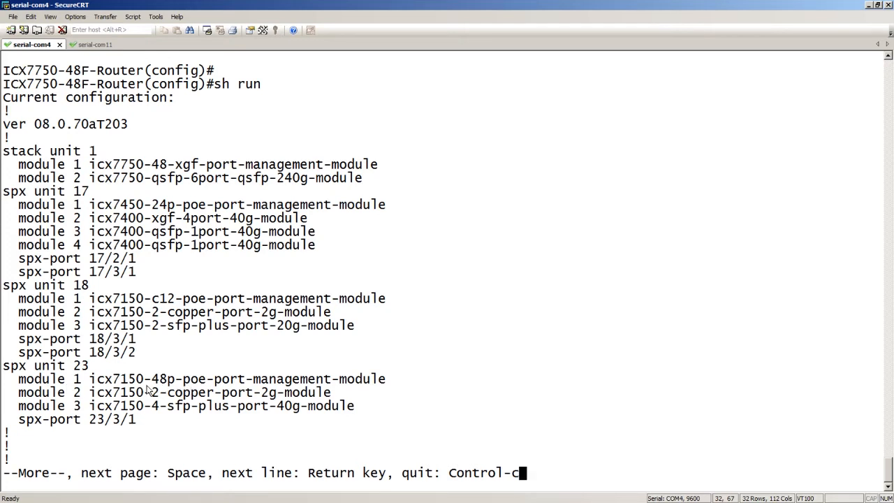
# Step: Quit the paged listing and run 'show spx' for the unit table and topology
pyautogui.press('ctrl+c')
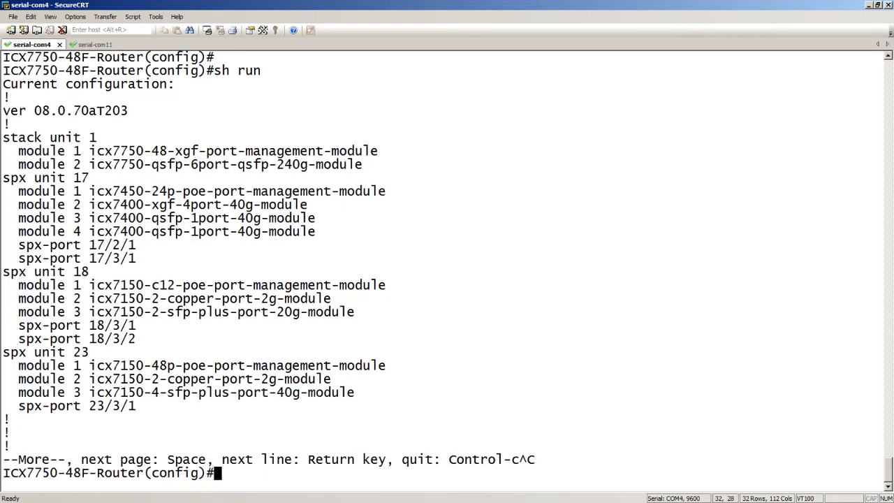
pyautogui.write('show spa')
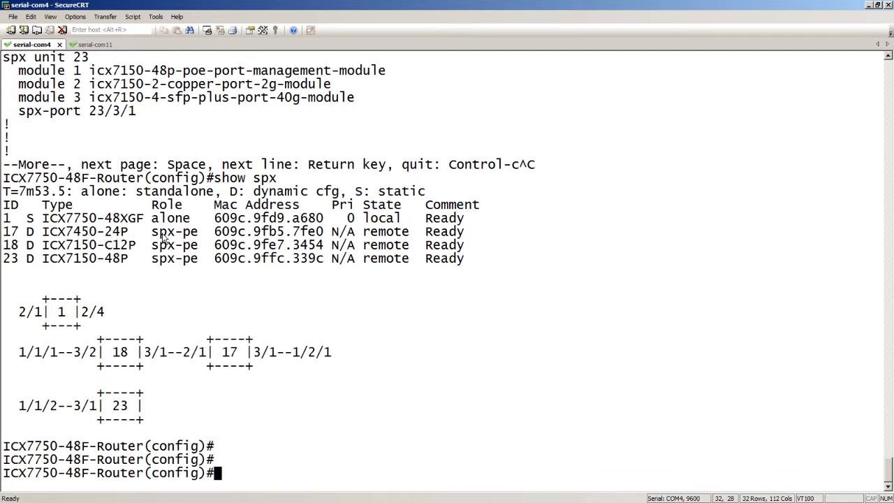
pyautogui.moveTo(322, 246)
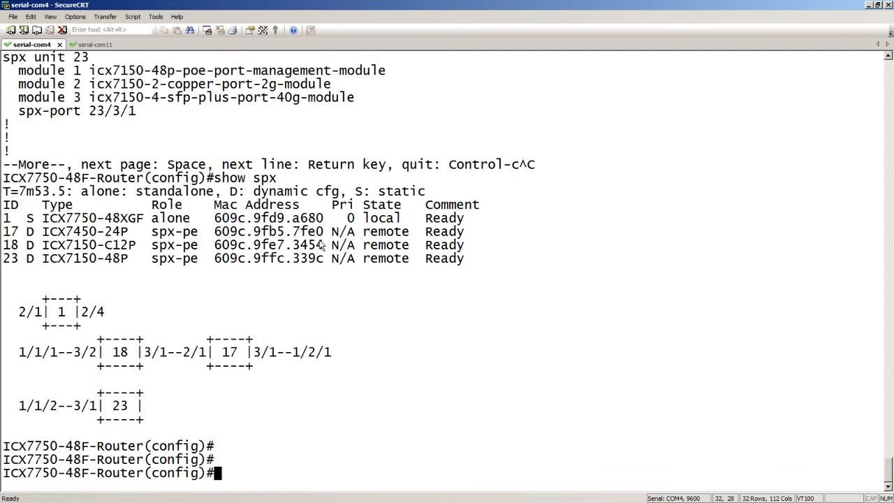
pyautogui.moveTo(374, 232)
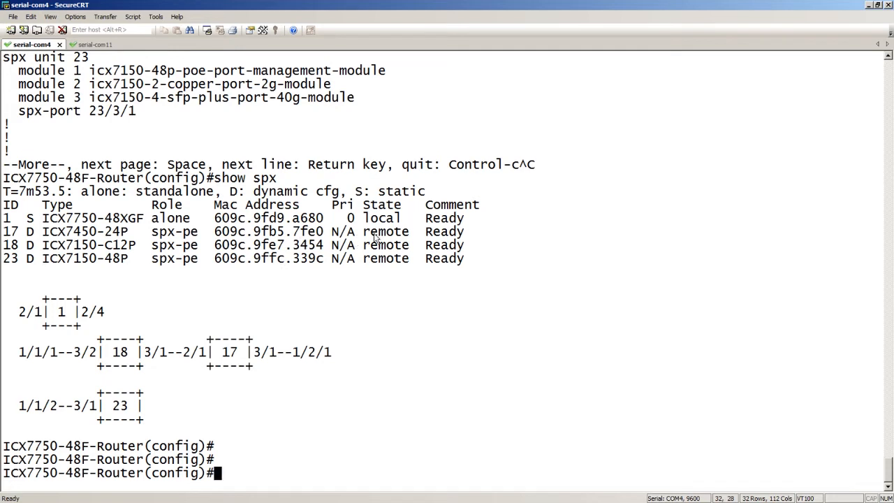
pyautogui.moveTo(141, 249)
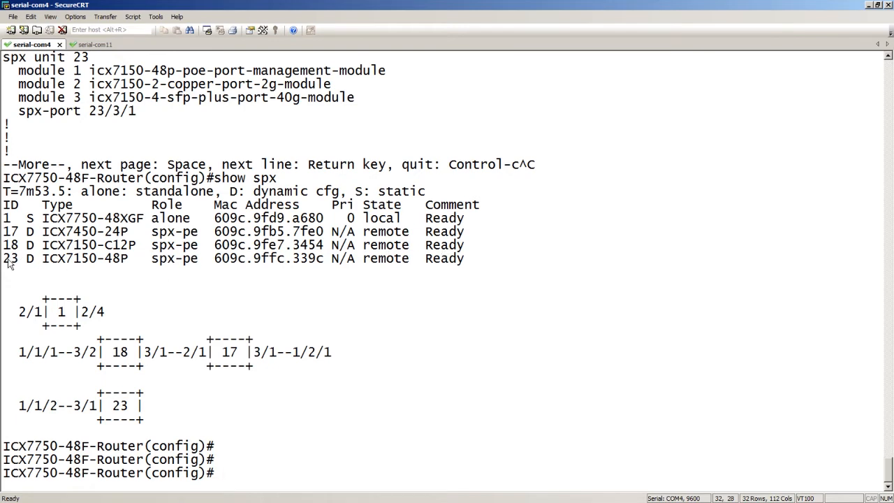
pyautogui.moveTo(29, 327)
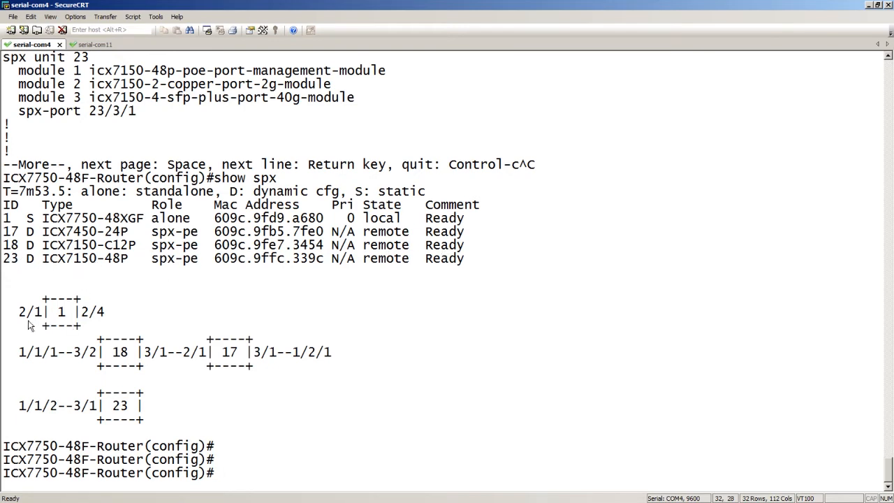
pyautogui.moveTo(141, 312)
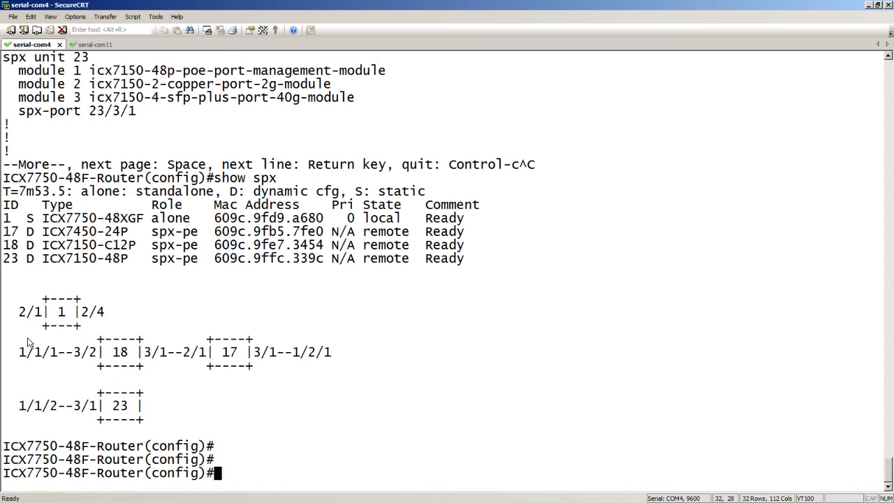
pyautogui.moveTo(7, 365)
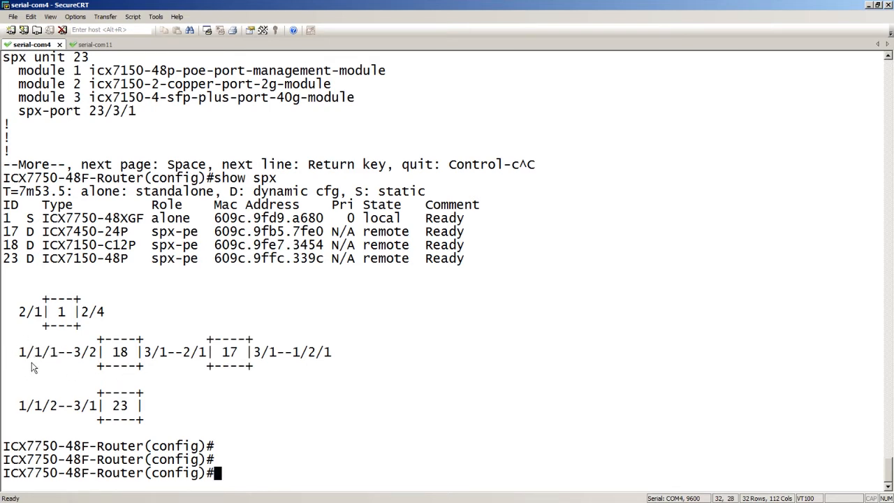
pyautogui.moveTo(123, 362)
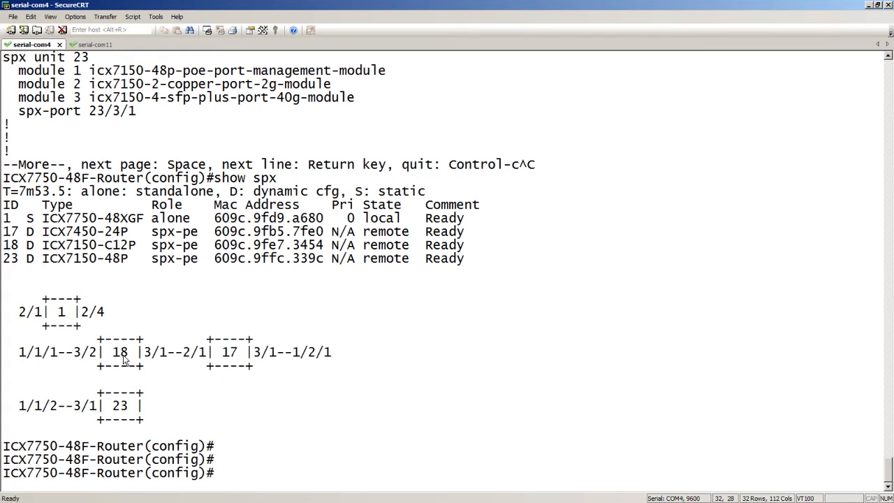
pyautogui.moveTo(103, 364)
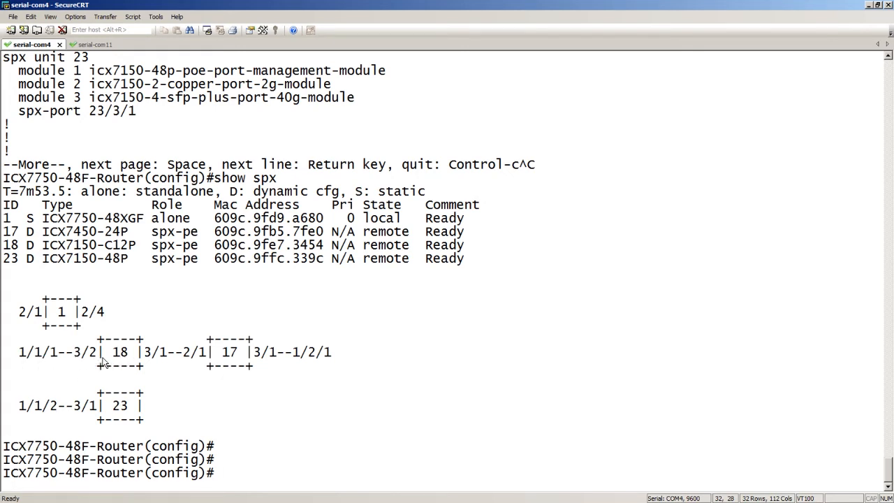
pyautogui.moveTo(132, 344)
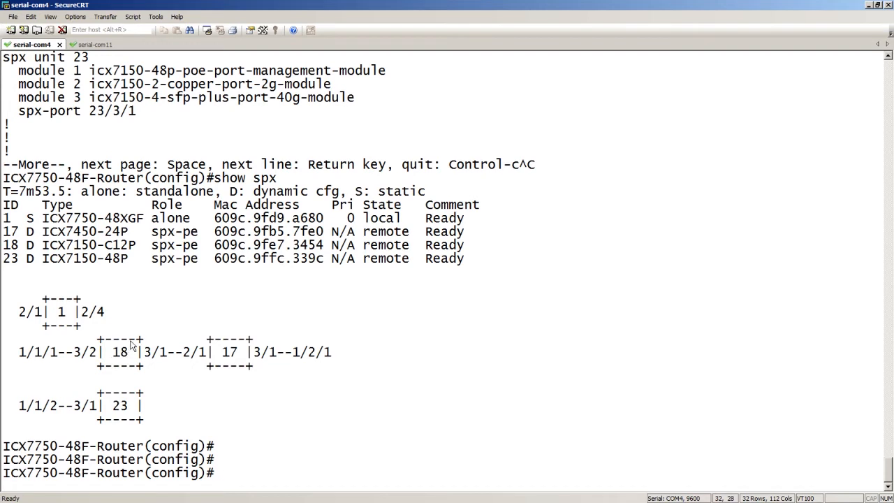
pyautogui.moveTo(179, 362)
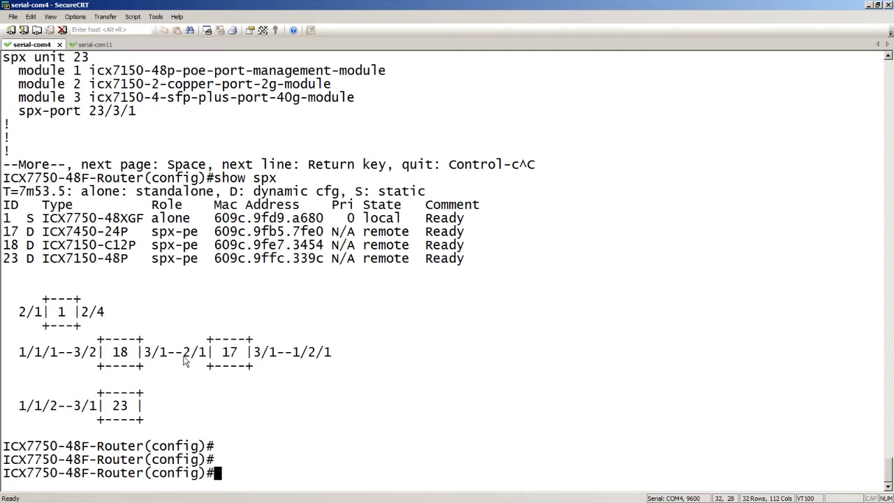
pyautogui.moveTo(21, 246)
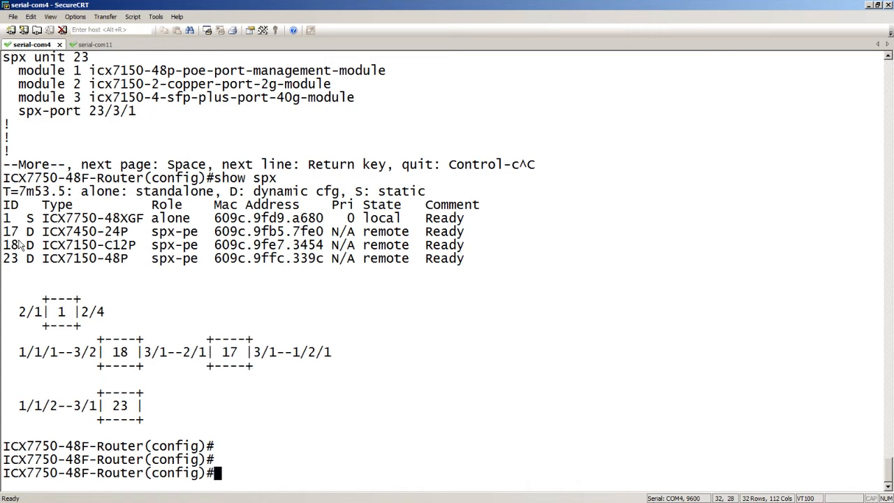
pyautogui.moveTo(68, 232)
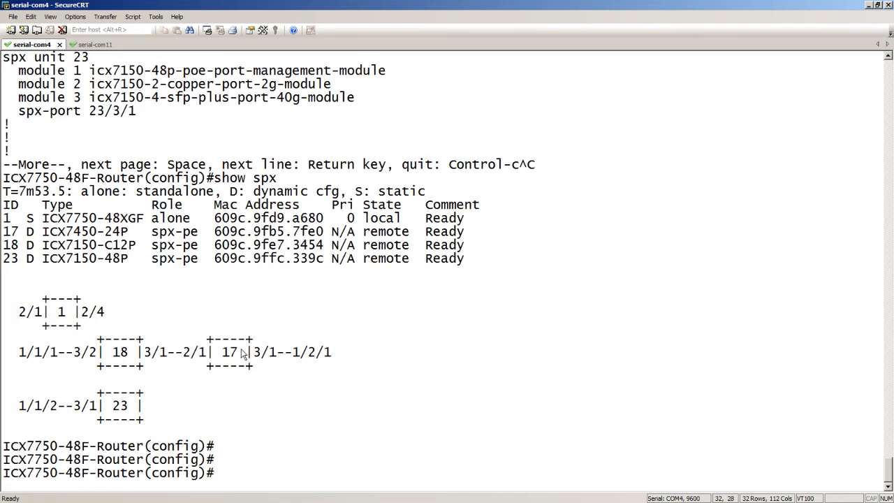
pyautogui.moveTo(281, 359)
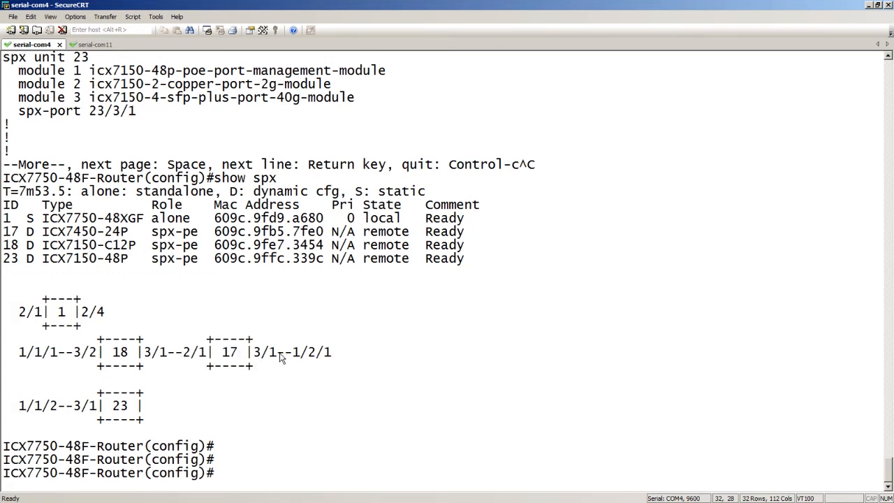
pyautogui.moveTo(338, 358)
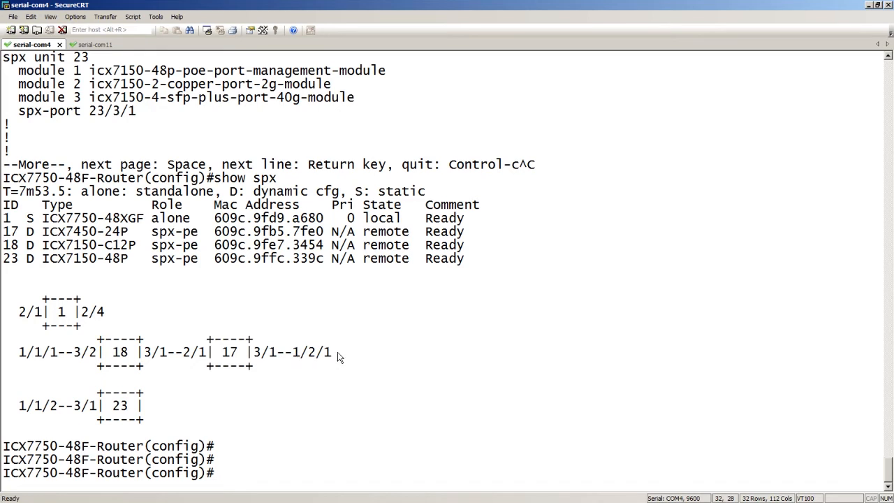
pyautogui.moveTo(332, 352)
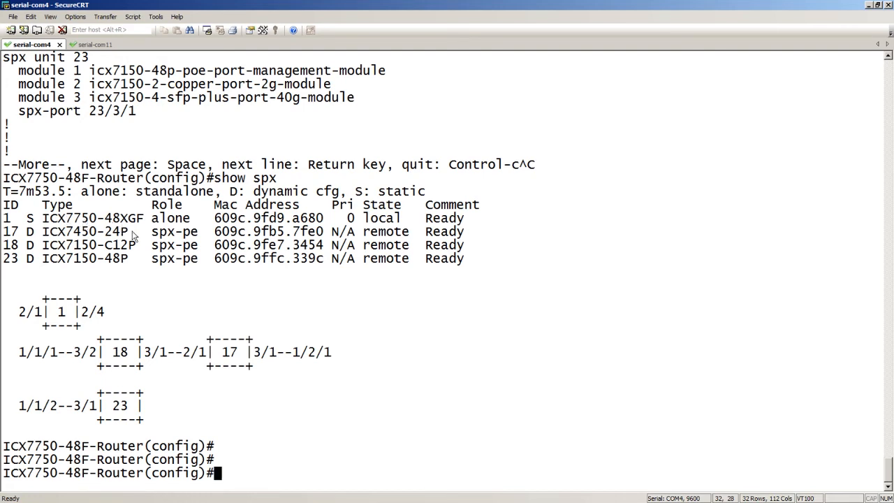
pyautogui.moveTo(34, 340)
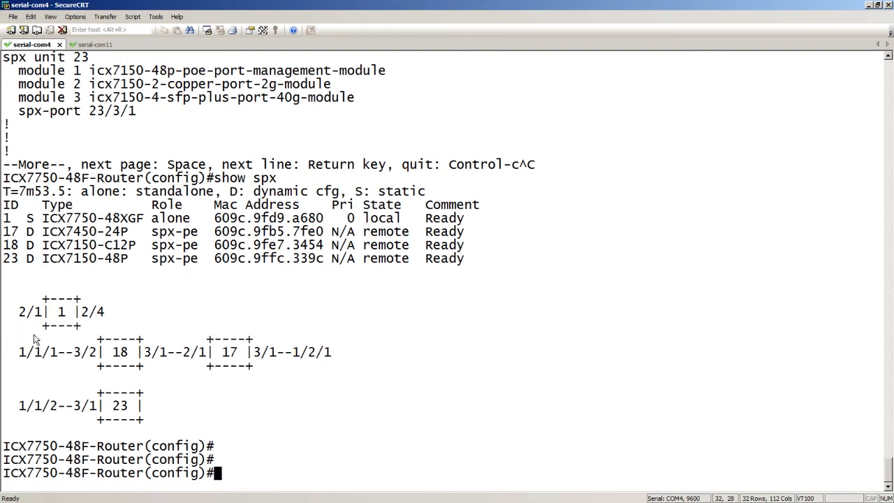
pyautogui.moveTo(22, 352)
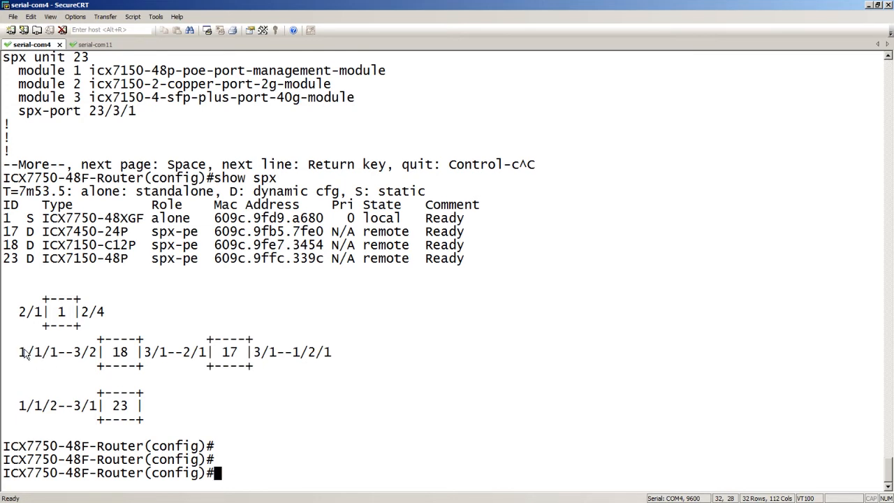
pyautogui.moveTo(39, 413)
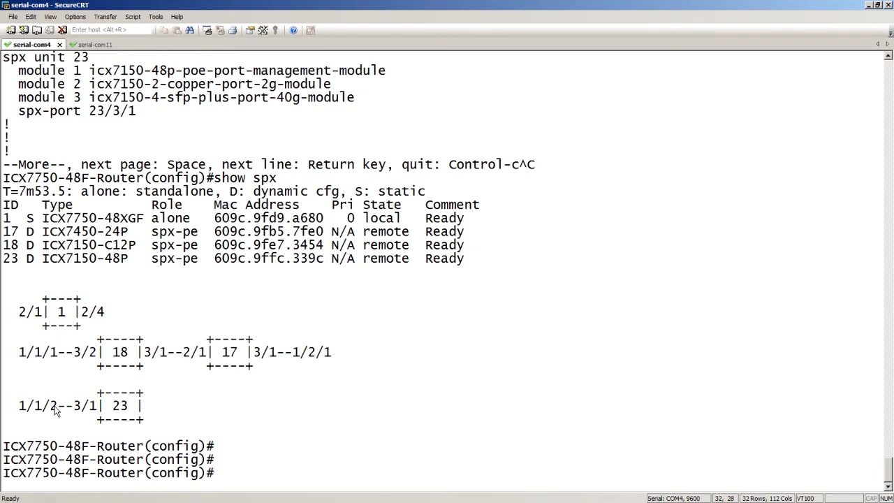
pyautogui.moveTo(138, 420)
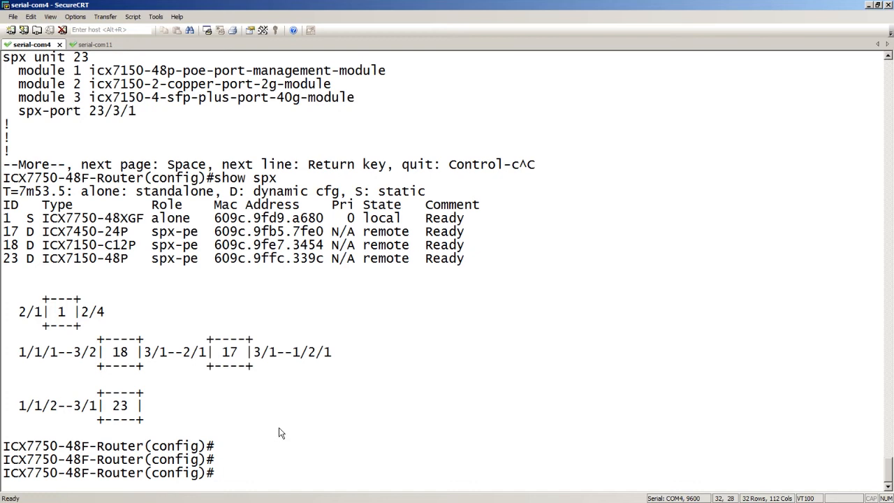
# Step: Enter interface ethernet 23/3/2 on PE 23, then exit back to config mode
pyautogui.write('int e')
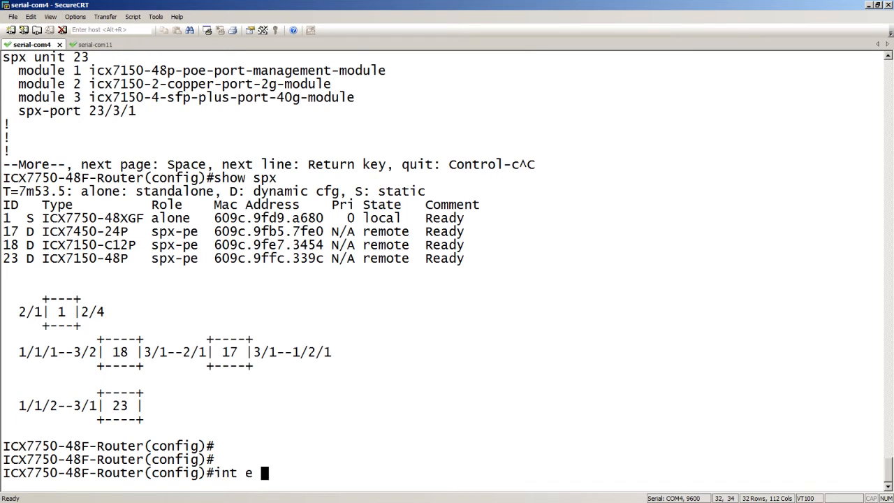
pyautogui.write('23/')
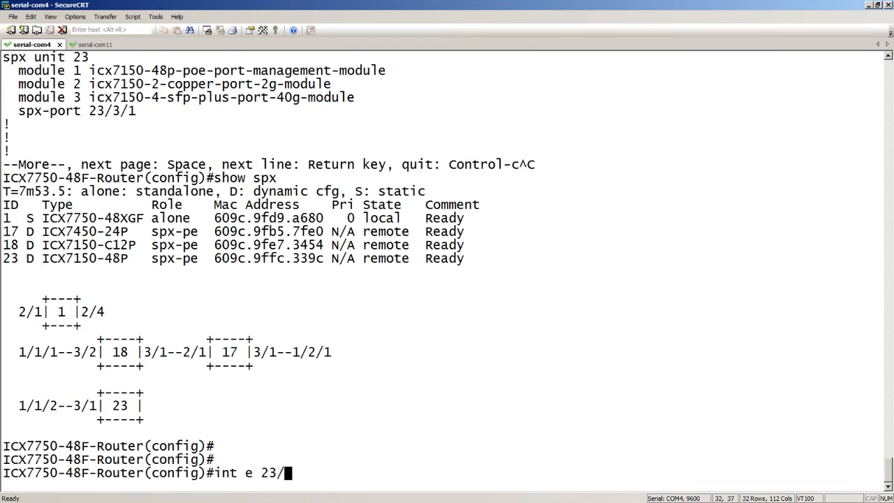
pyautogui.write('3/2')
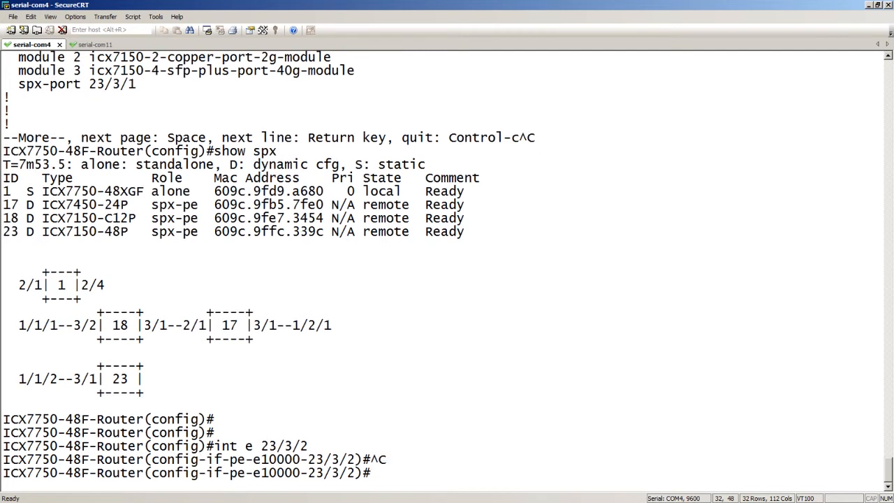
pyautogui.write('exit')
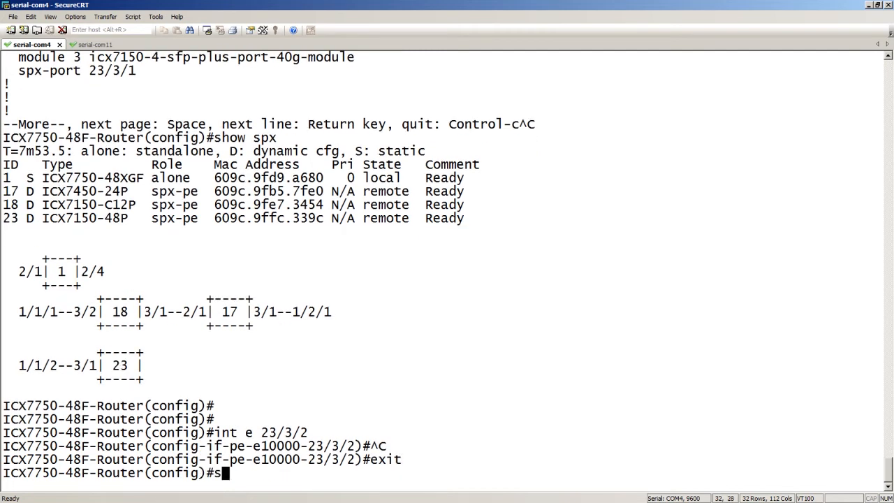
# Step: Run 'show chassis' and page through power, fan and temperature readings for units 17 and 23
pyautogui.write('how')
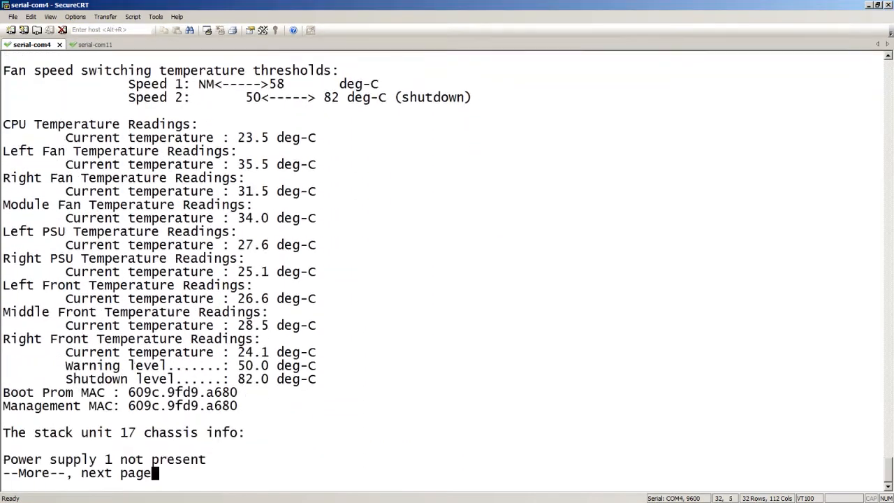
pyautogui.press('space')
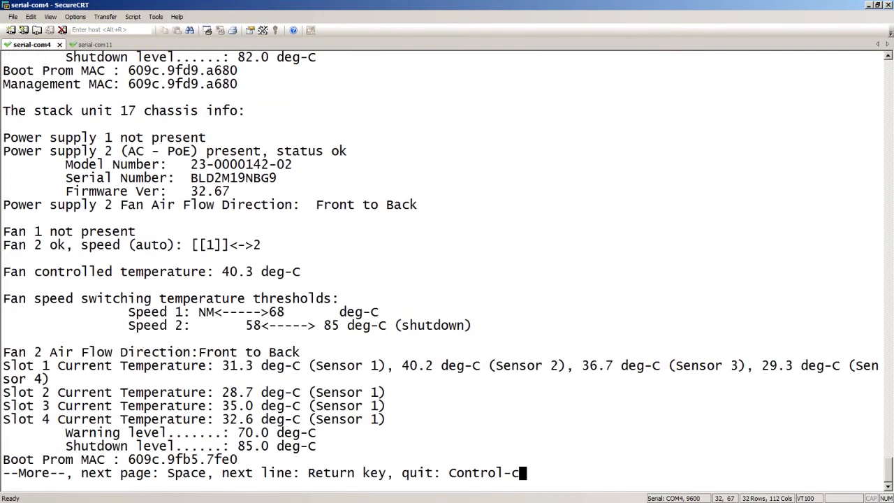
pyautogui.press('space')
pyautogui.write('s')
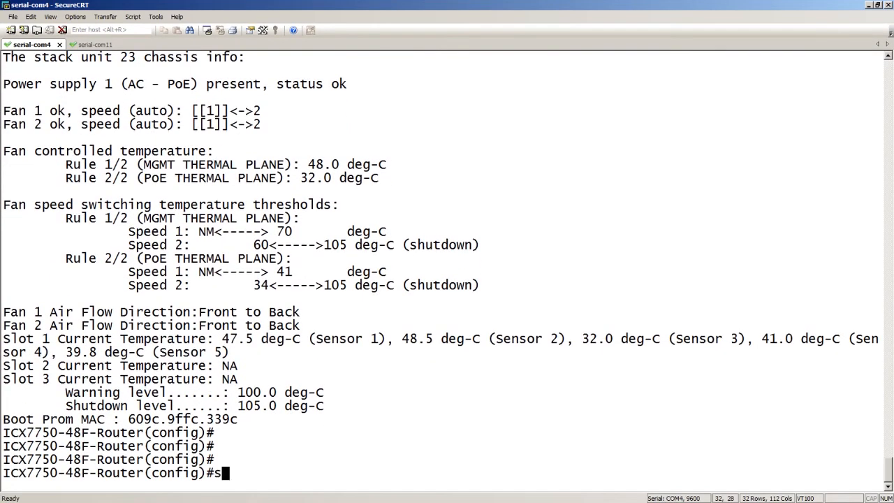
# Step: Run 'show int brief' and page through ports on the control bridge and PEs 17, 18, 23
pyautogui.write('how int brief')
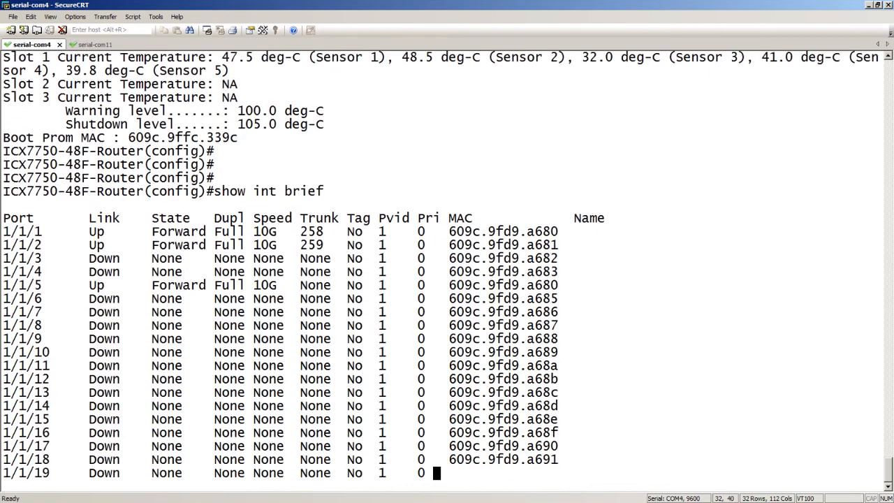
pyautogui.scroll(-3)
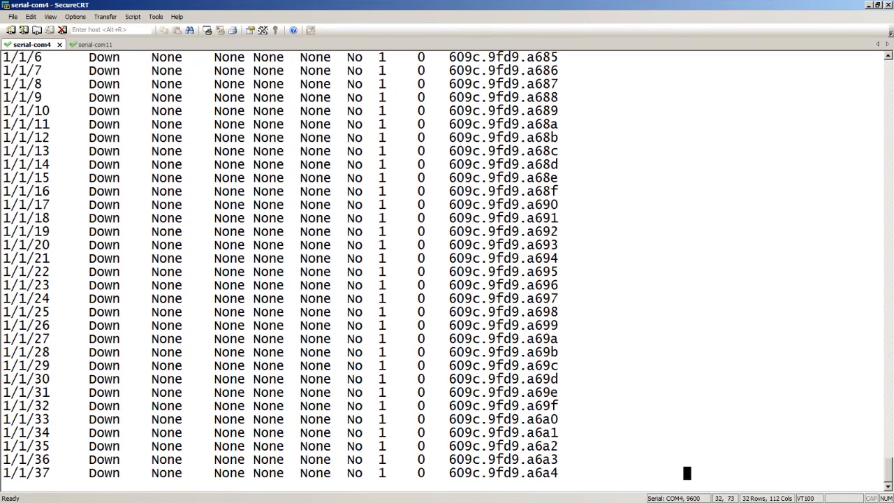
pyautogui.scroll(-3)
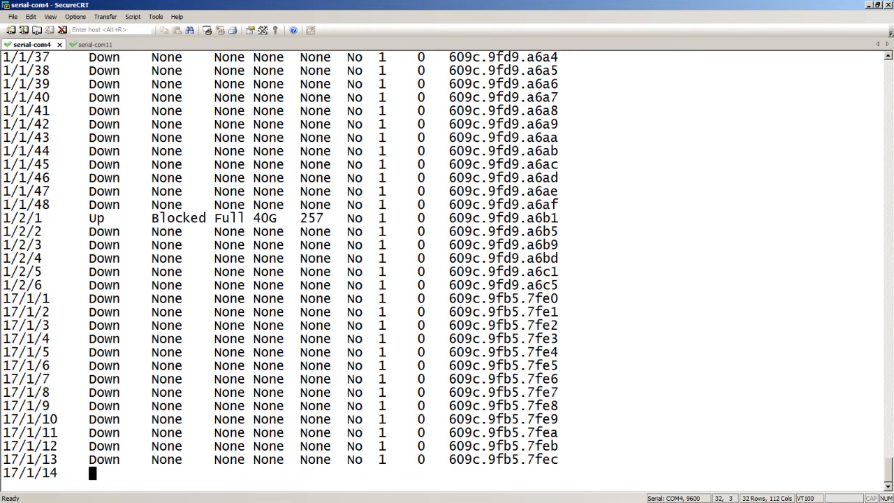
pyautogui.scroll(-3)
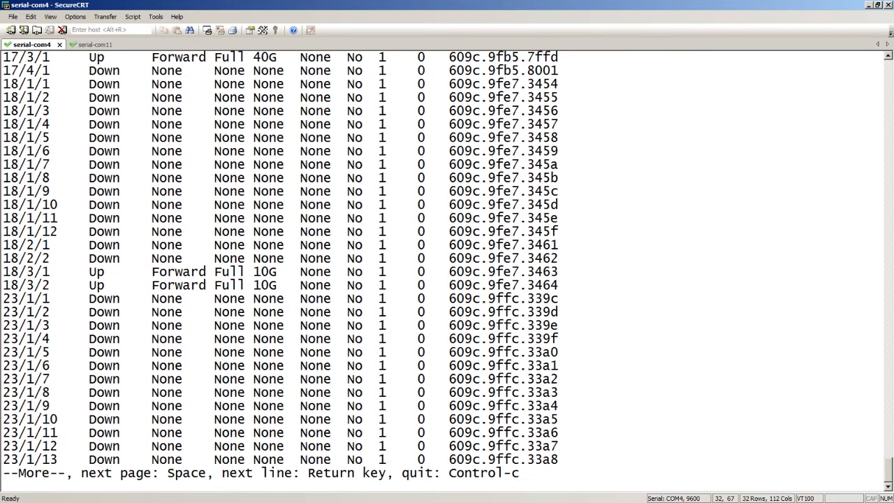
pyautogui.press('space')
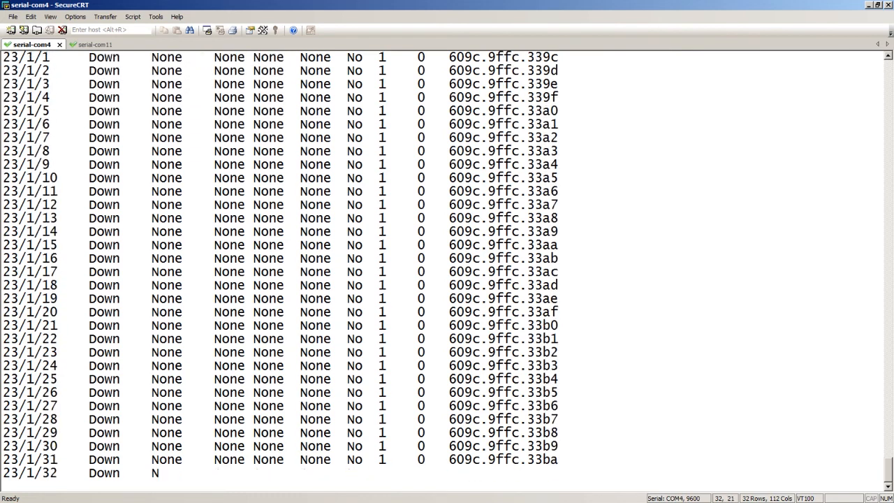